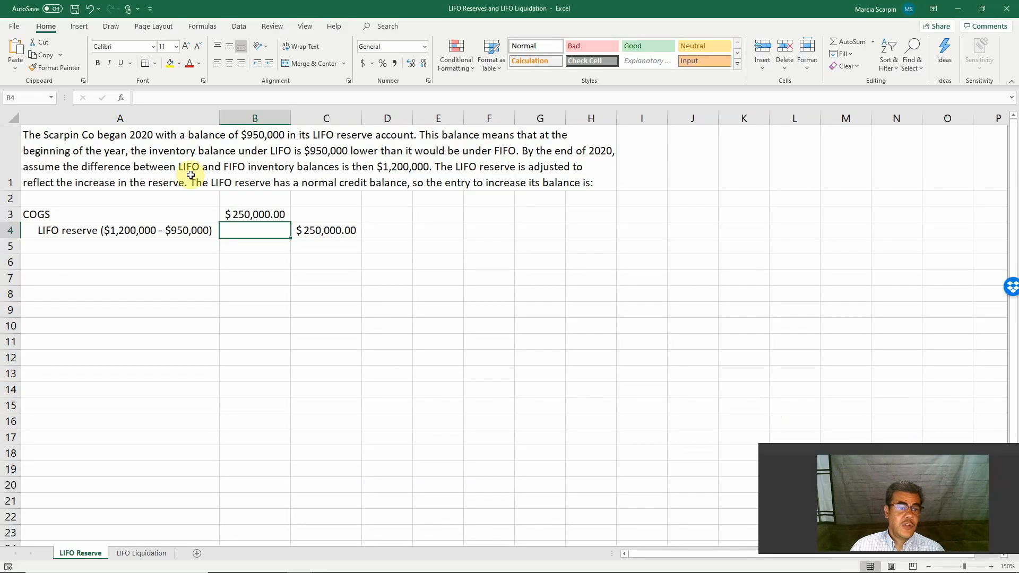
{"action": "mouse_move", "coordinate": [228, 199]}
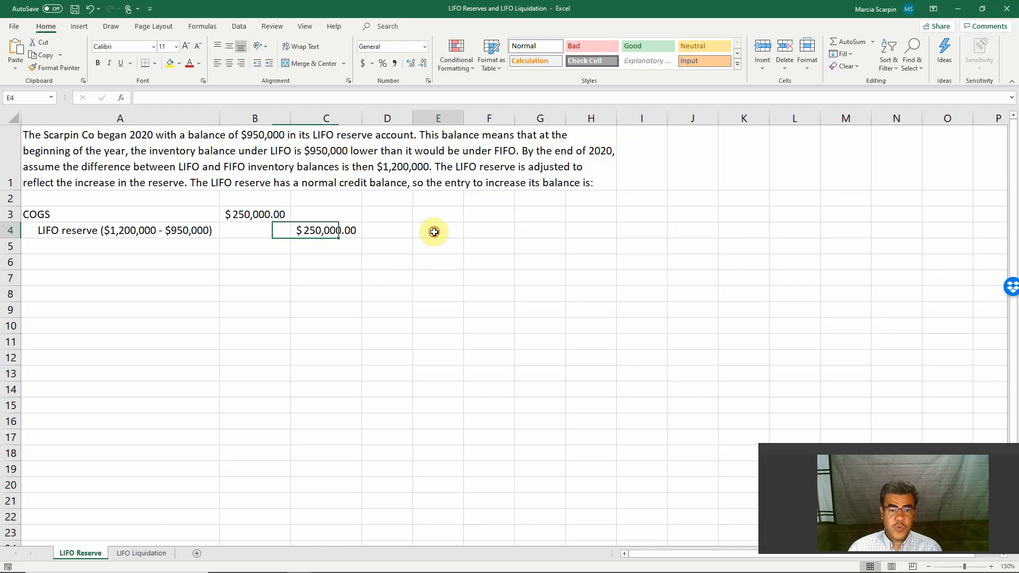
Step: Title the T-account 'LIFO reserve' in E4, merged across E4:F4 with bottom and left borders
{"action": "left_click", "coordinate": [438, 230]}
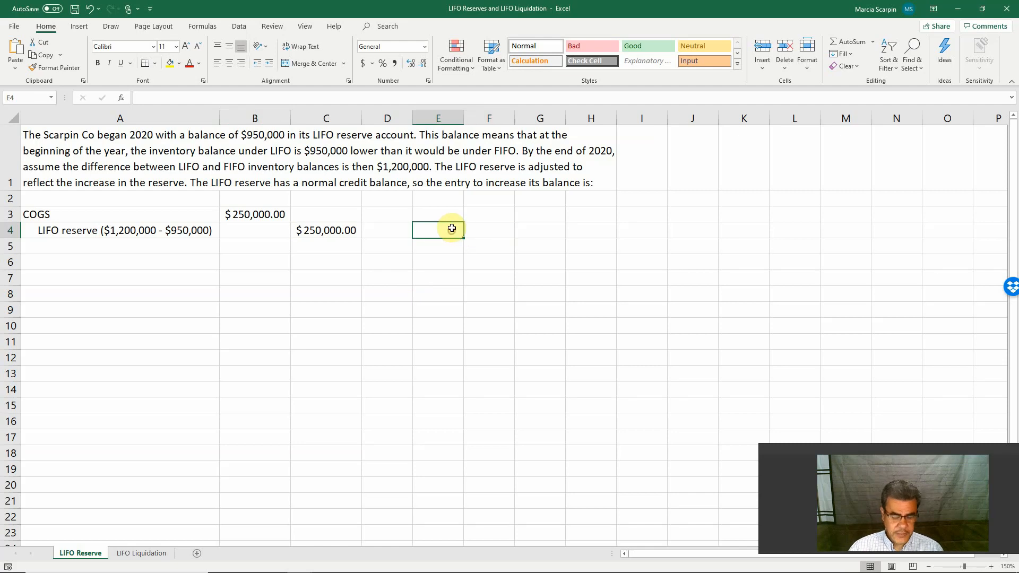
{"action": "type", "text": "LIFO"}
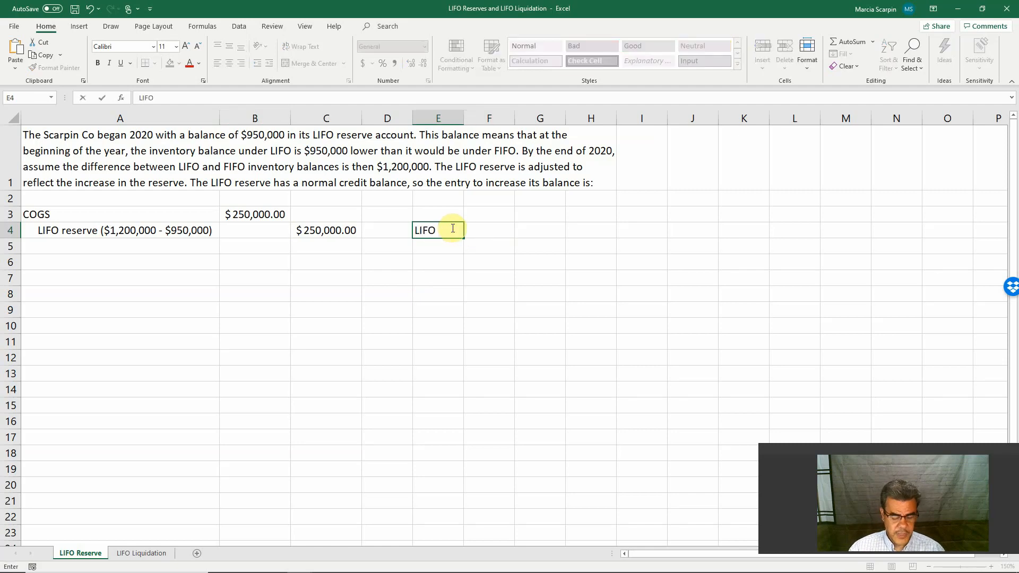
{"action": "type", "text": "reserve"}
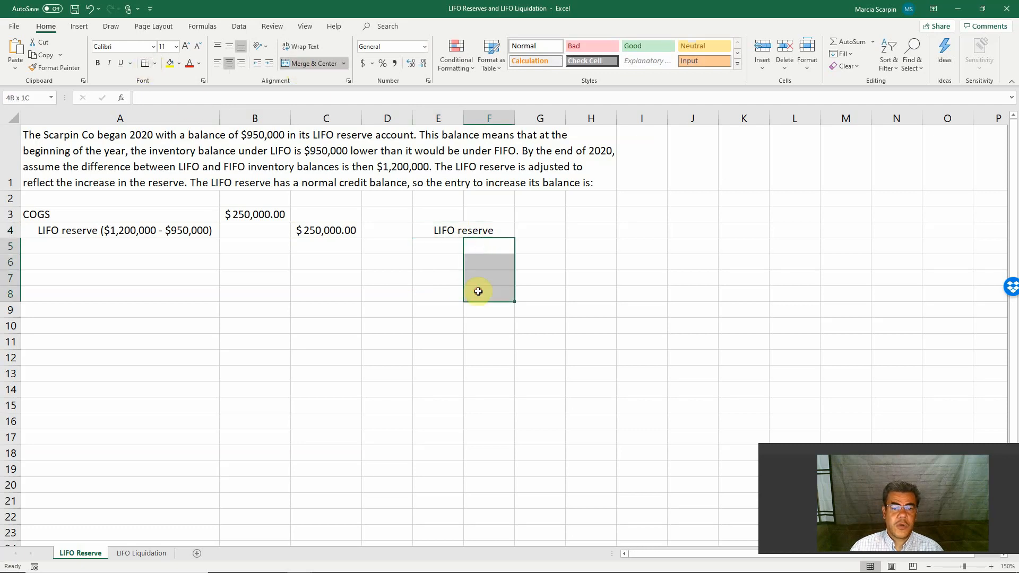
Step: Enter the $950,000.00 opening balance in E5 in Accounting format
{"action": "left_click", "coordinate": [155, 62]}
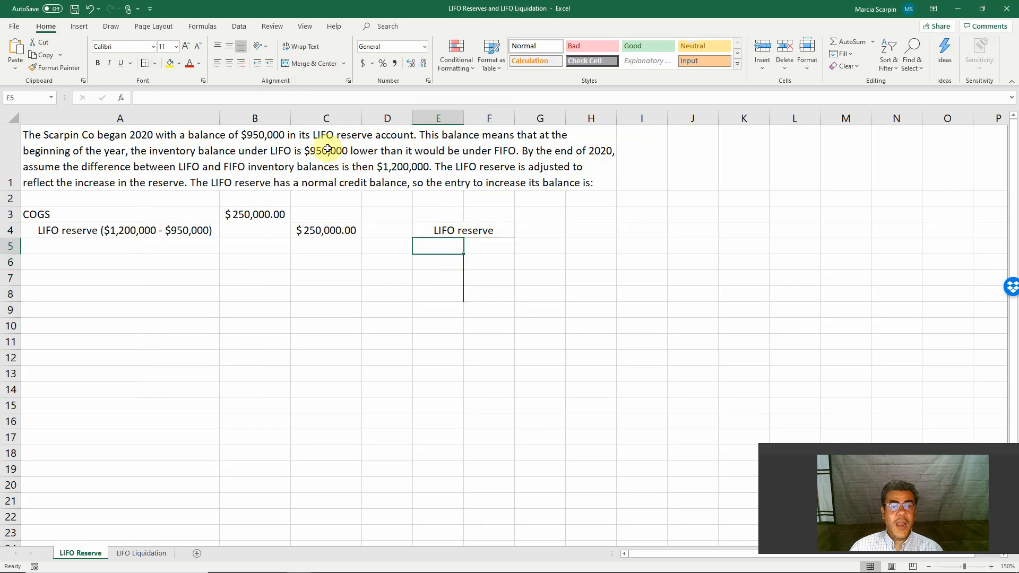
{"action": "type", "text": "950000"}
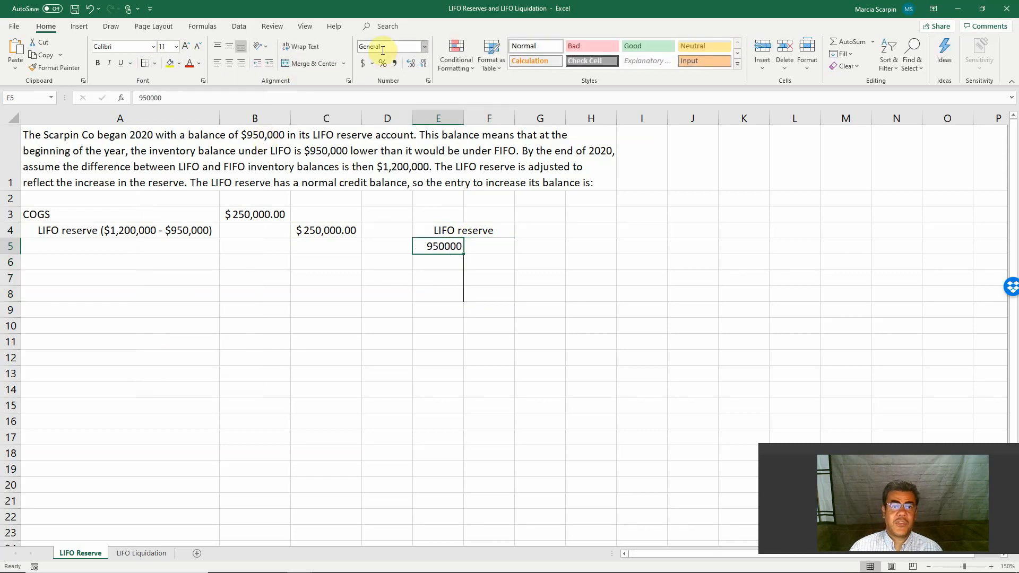
{"action": "left_click", "coordinate": [363, 63]}
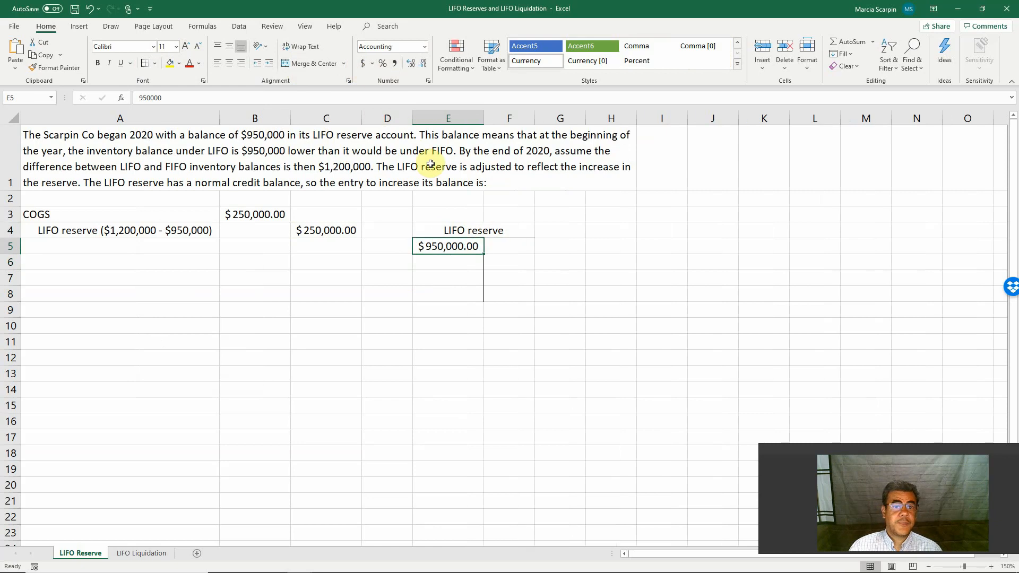
{"action": "mouse_move", "coordinate": [473, 146]}
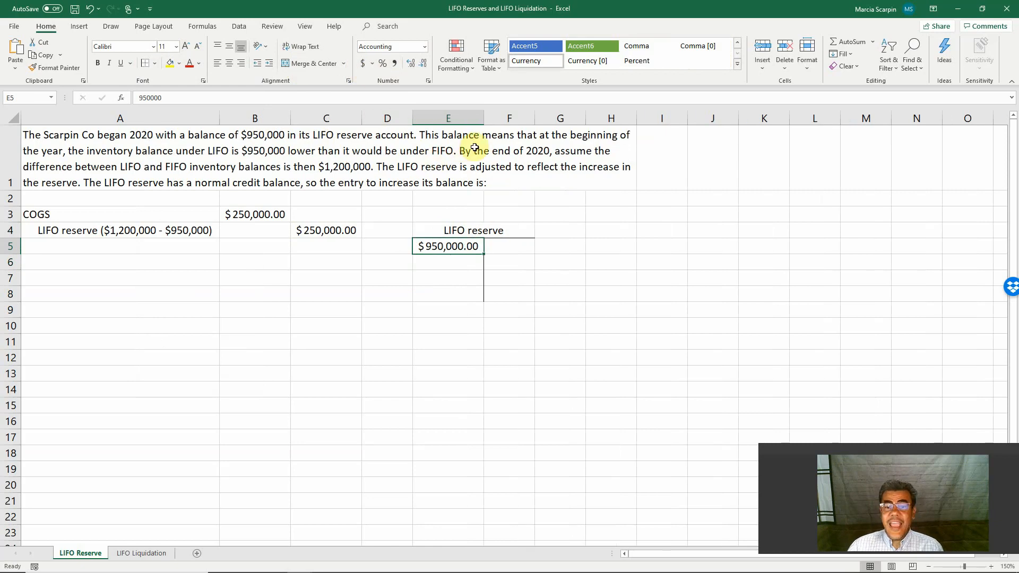
{"action": "mouse_move", "coordinate": [89, 181]}
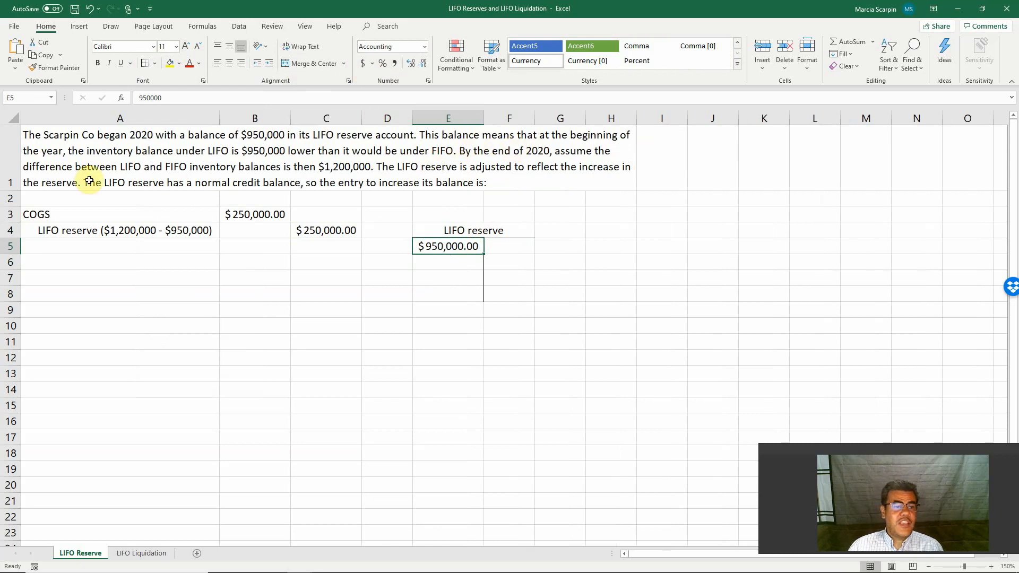
{"action": "mouse_move", "coordinate": [204, 174]}
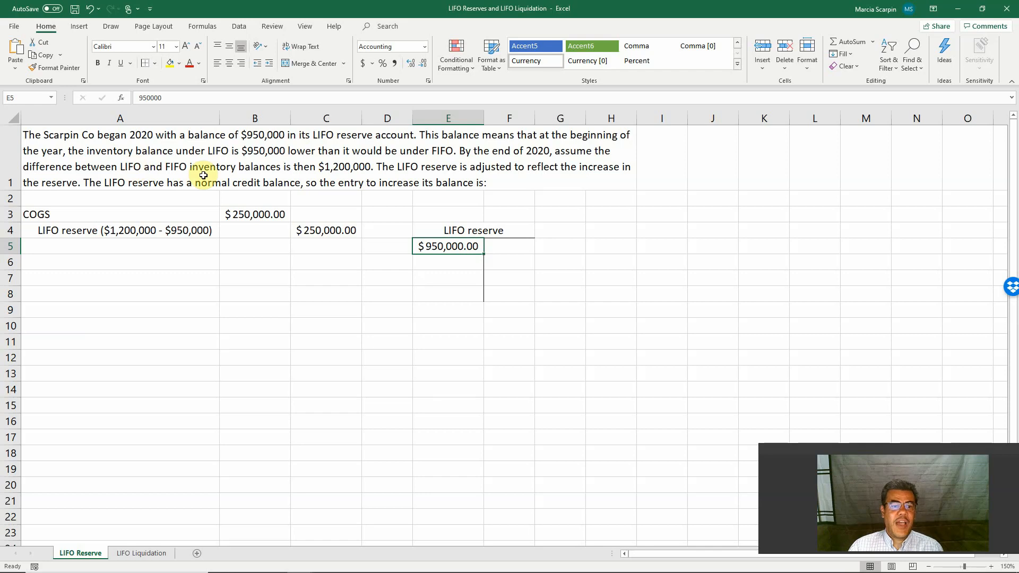
{"action": "mouse_move", "coordinate": [334, 167]}
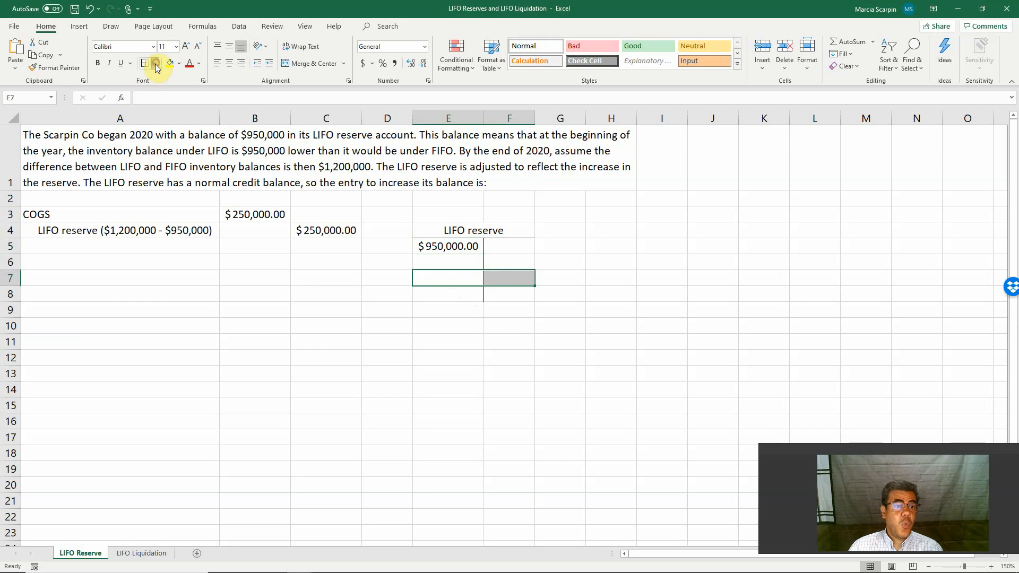
{"action": "mouse_move", "coordinate": [187, 95]}
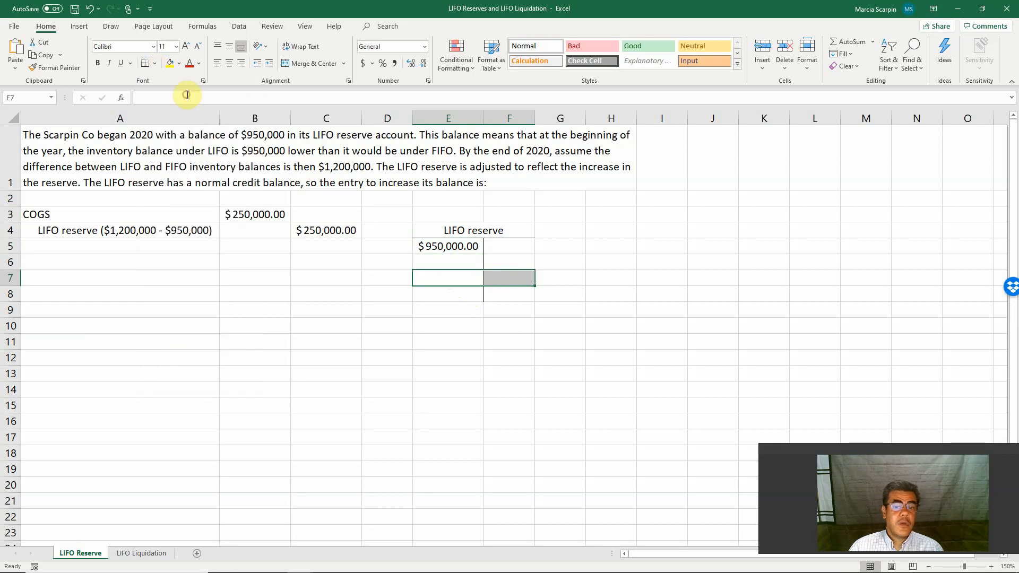
{"action": "mouse_move", "coordinate": [157, 74]}
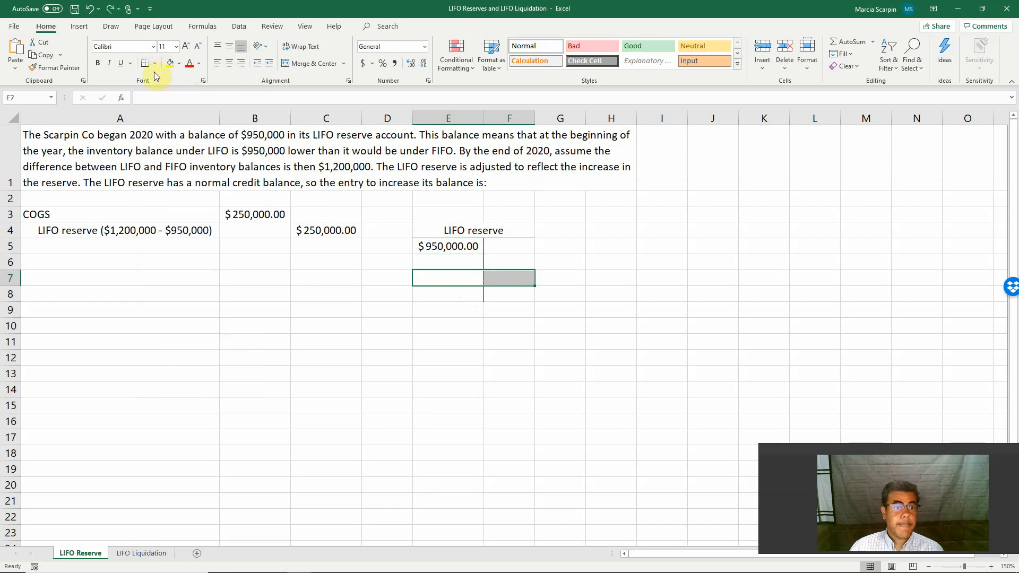
Step: Rule a top border above row 7 and enter the 1,200,000 ending balance
{"action": "left_click", "coordinate": [146, 62]}
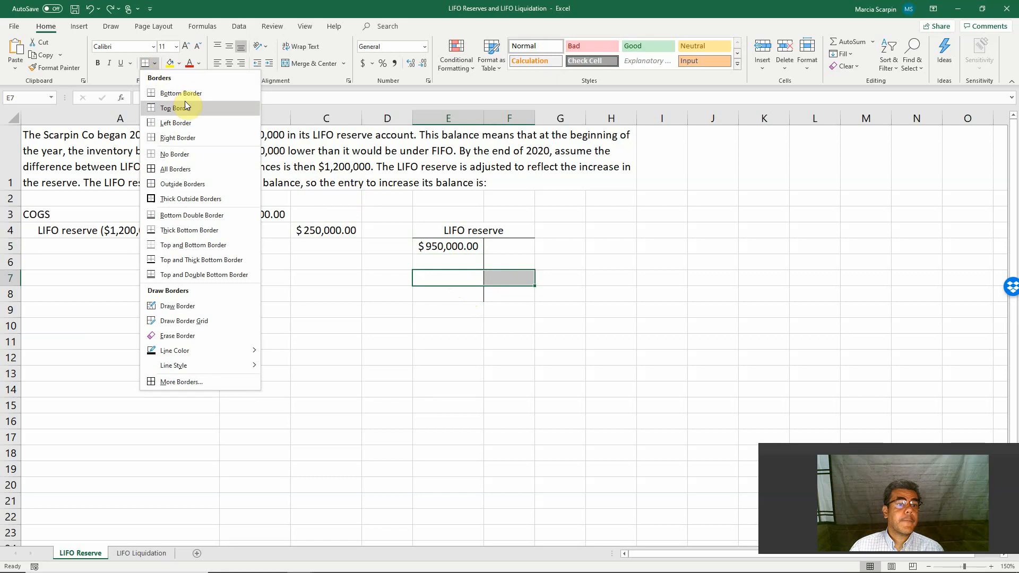
{"action": "left_click", "coordinate": [497, 404]}
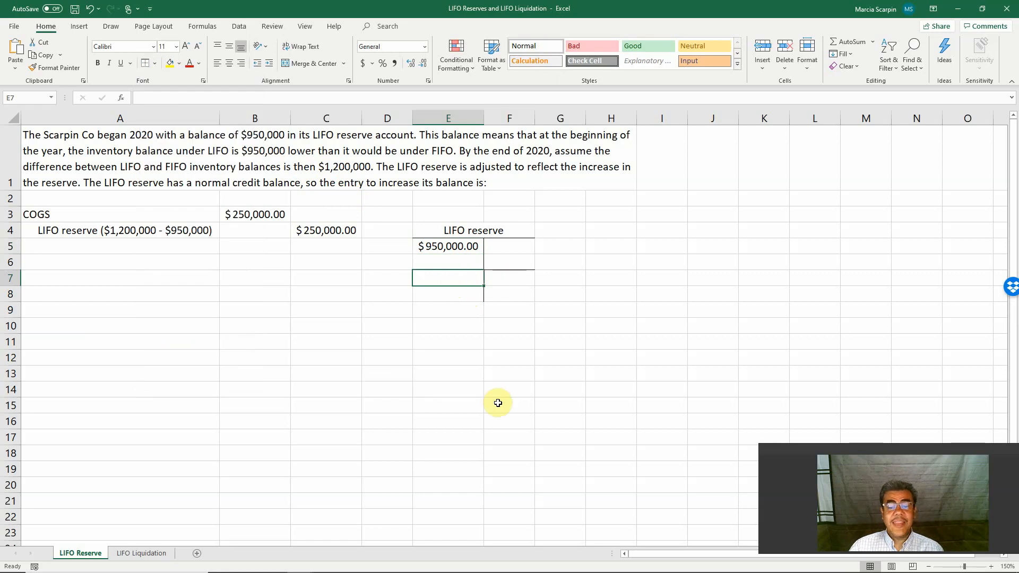
{"action": "type", "text": "1200"}
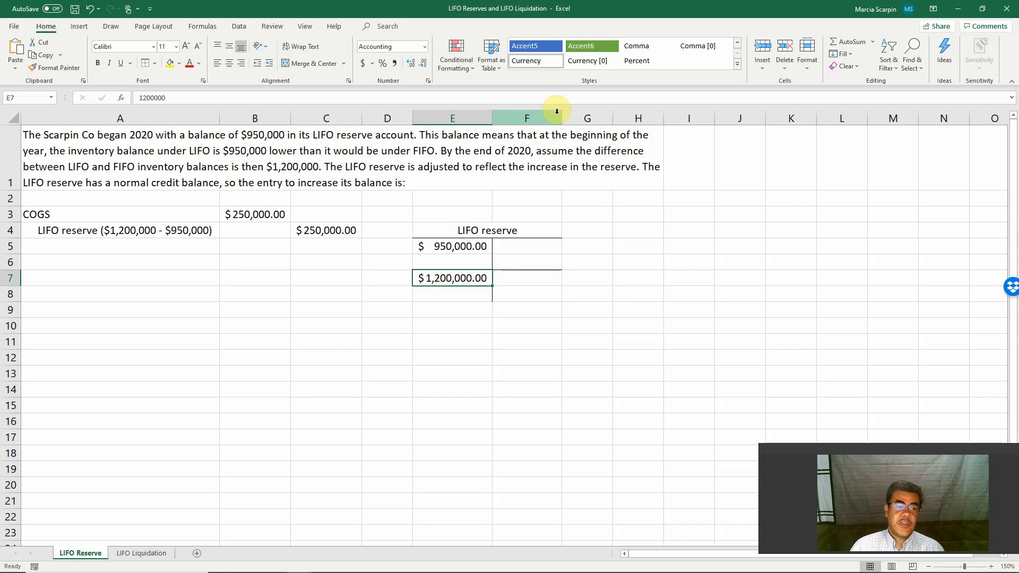
{"action": "mouse_move", "coordinate": [524, 237]}
{"action": "type", "text": "950000"}
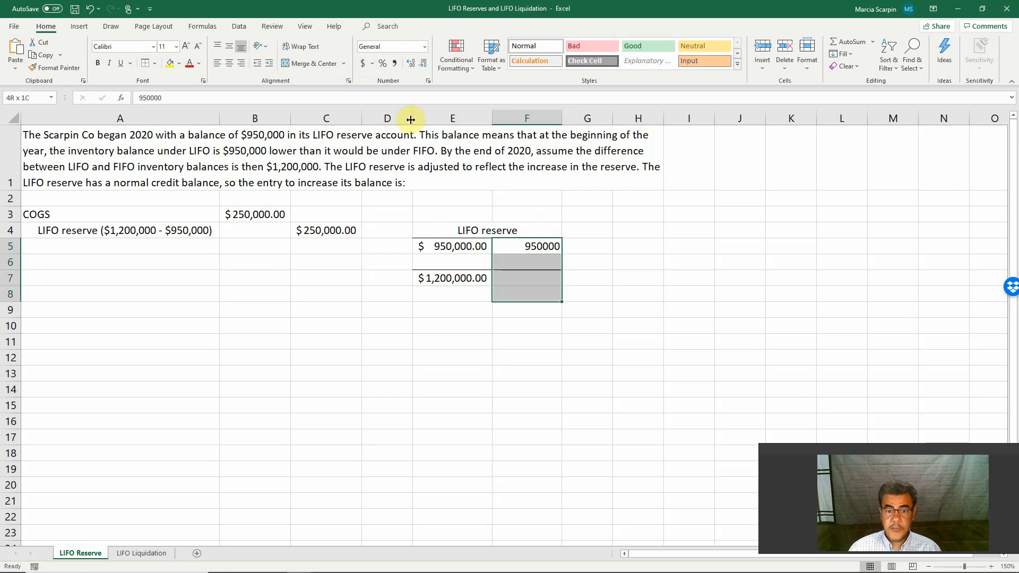
Step: Move both balances to credit column F as $950,000.00 and $1,200,000.00 in Accounting format
{"action": "left_click", "coordinate": [362, 63]}
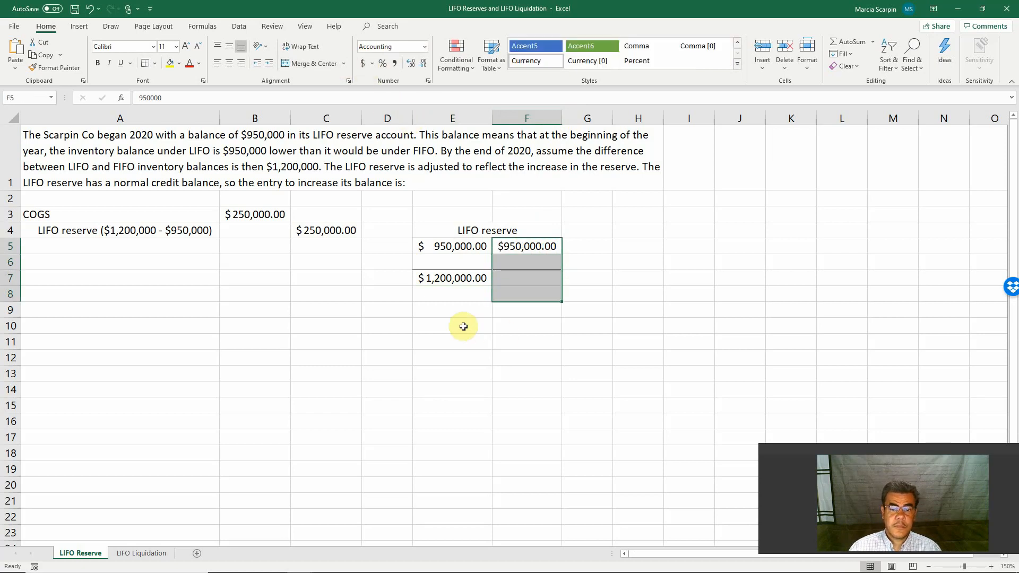
{"action": "left_click", "coordinate": [452, 295]}
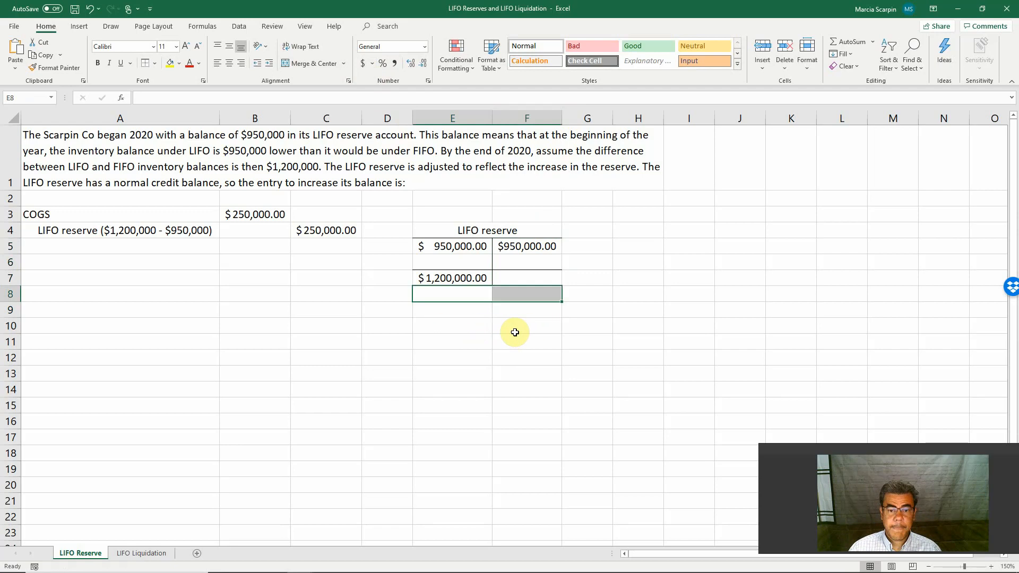
{"action": "left_click", "coordinate": [527, 277]}
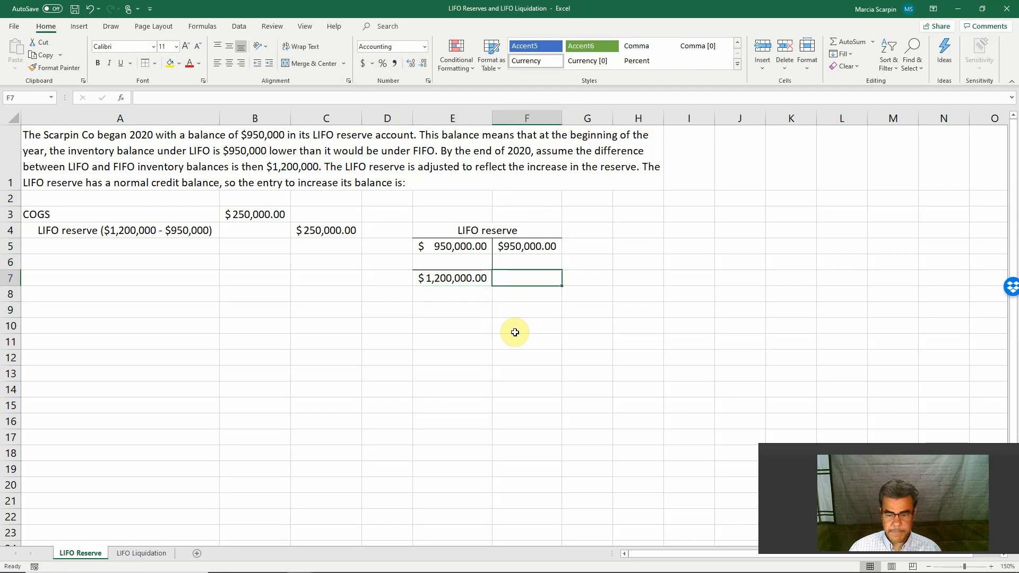
{"action": "type", "text": "12000"}
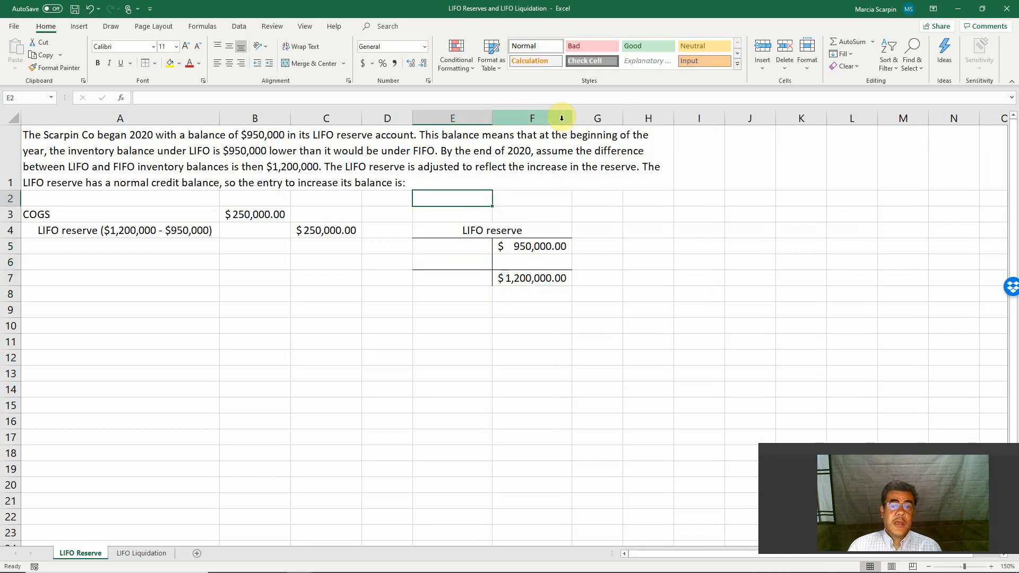
Step: Highlight F6 yellow and compute the $250,000 reserve increase as +F7-F5
{"action": "left_click", "coordinate": [492, 230]}
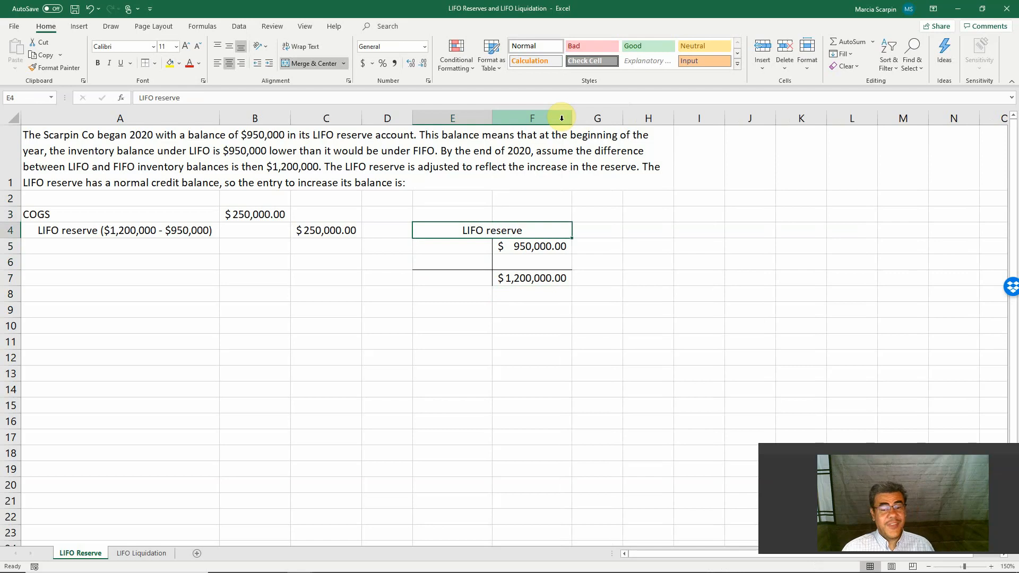
{"action": "left_click", "coordinate": [532, 262]}
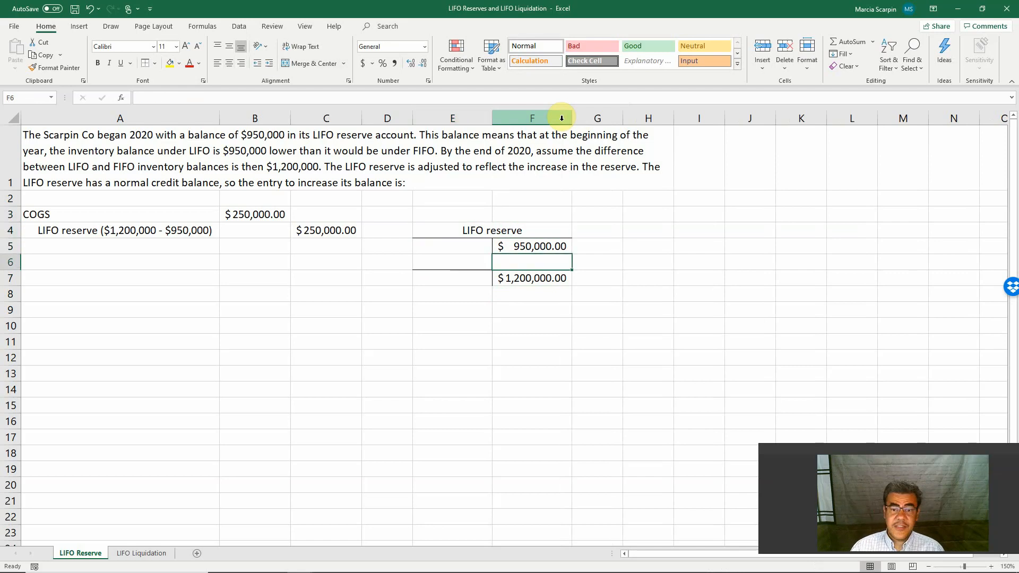
{"action": "left_click", "coordinate": [532, 262]}
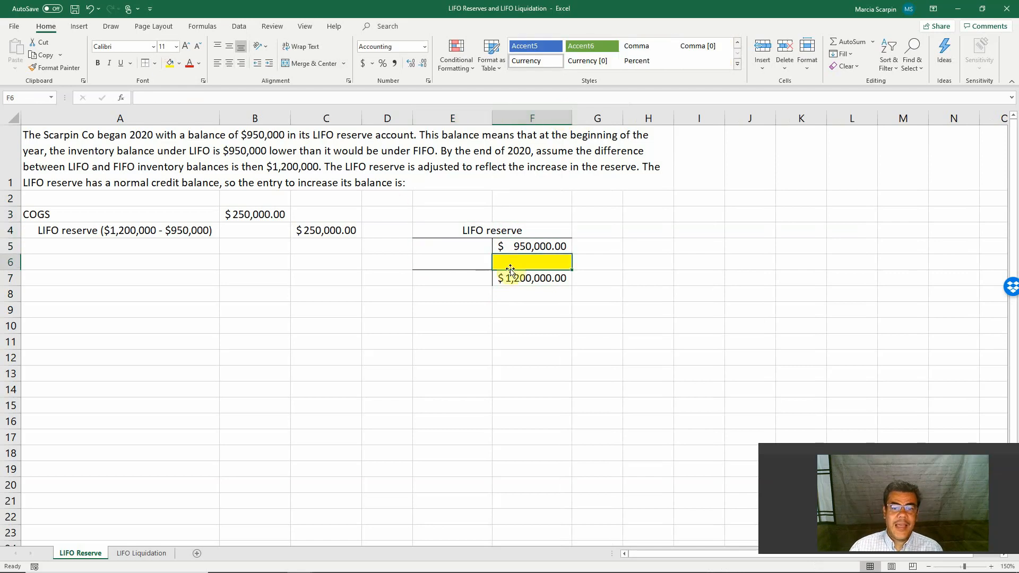
{"action": "mouse_move", "coordinate": [253, 213]}
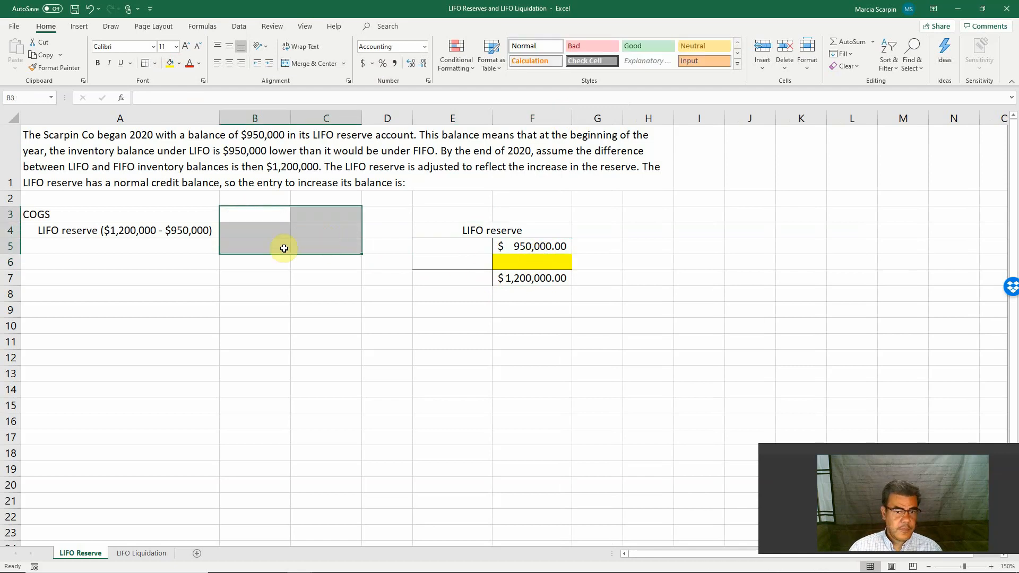
{"action": "left_click", "coordinate": [532, 262]}
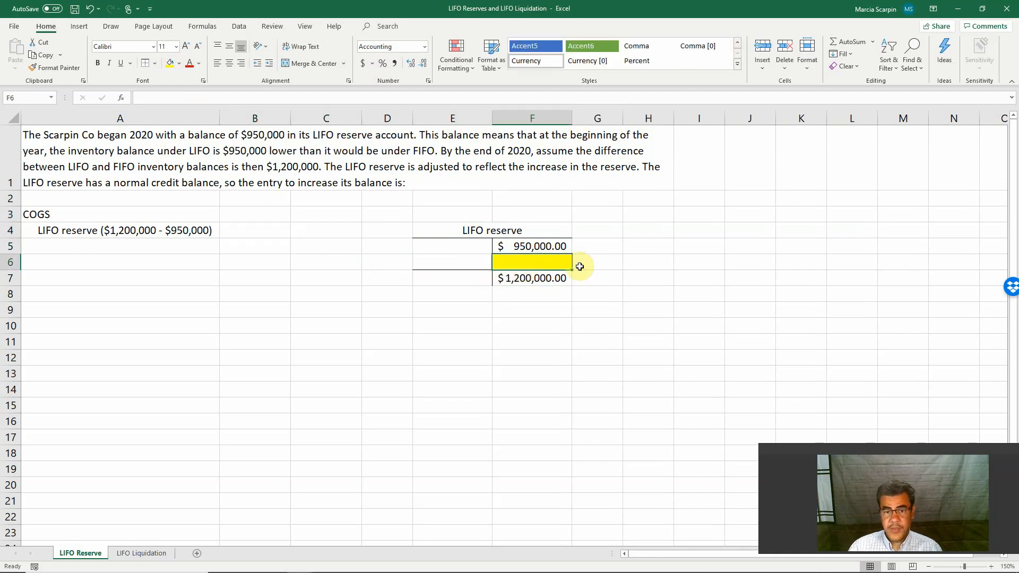
{"action": "type", "text": "+F7"}
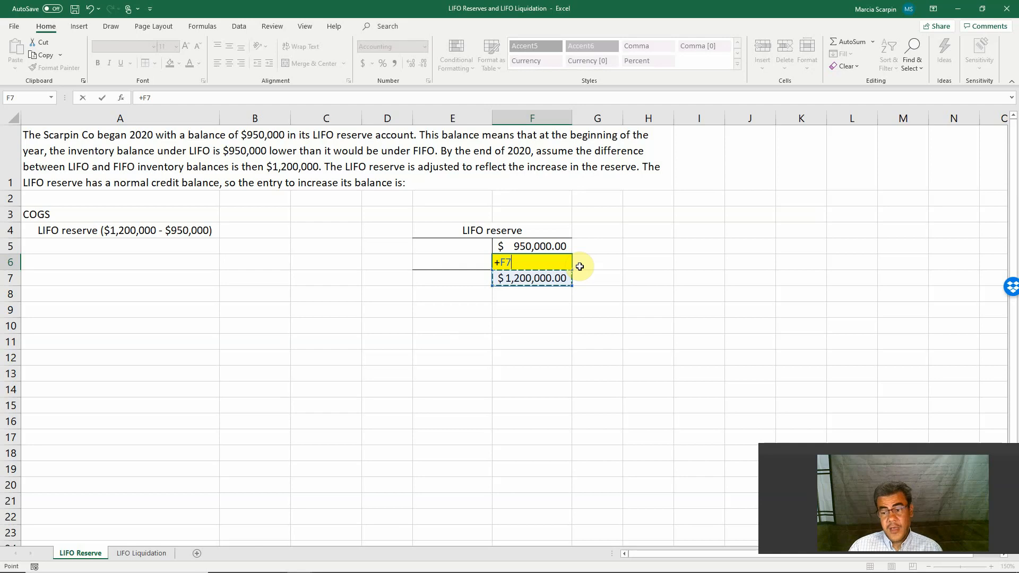
{"action": "type", "text": "-"}
{"action": "left_click", "coordinate": [326, 230]}
{"action": "type", "text": "+"}
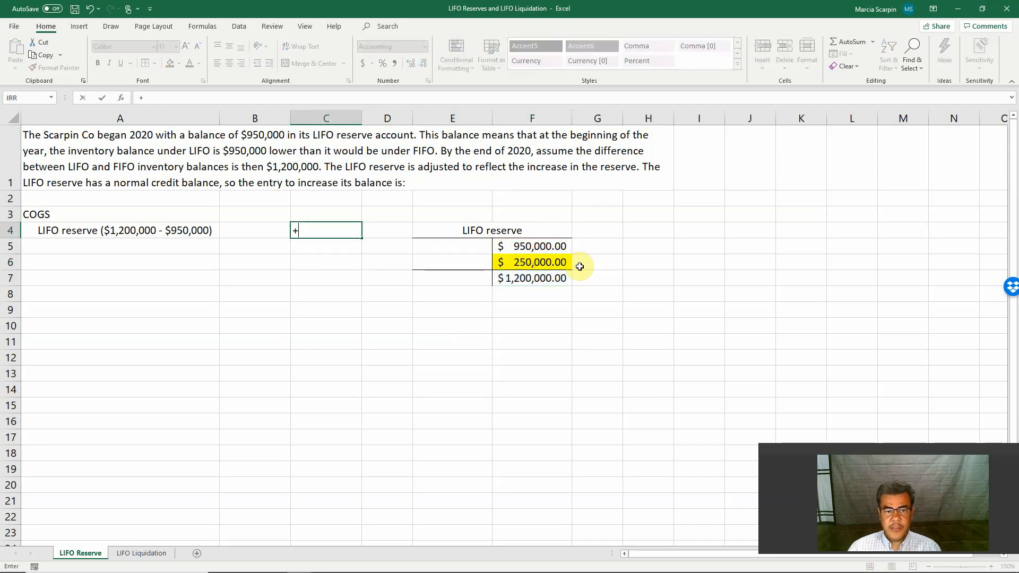
Step: Link the $250,000 LIFO reserve credit in C4 to F6 and the COGS debit in B3 to C4
{"action": "left_click", "coordinate": [532, 262]}
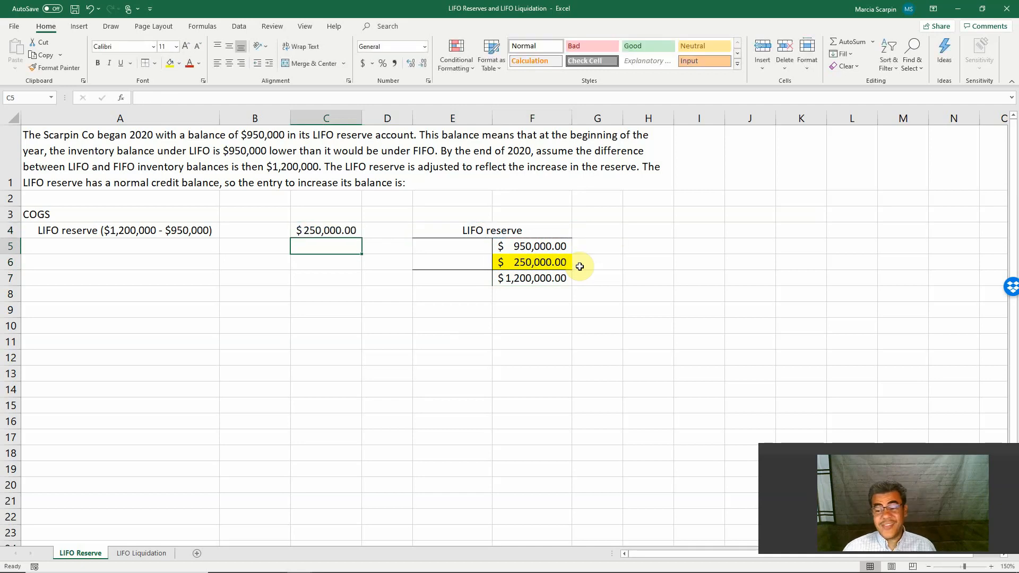
{"action": "left_click", "coordinate": [326, 230]}
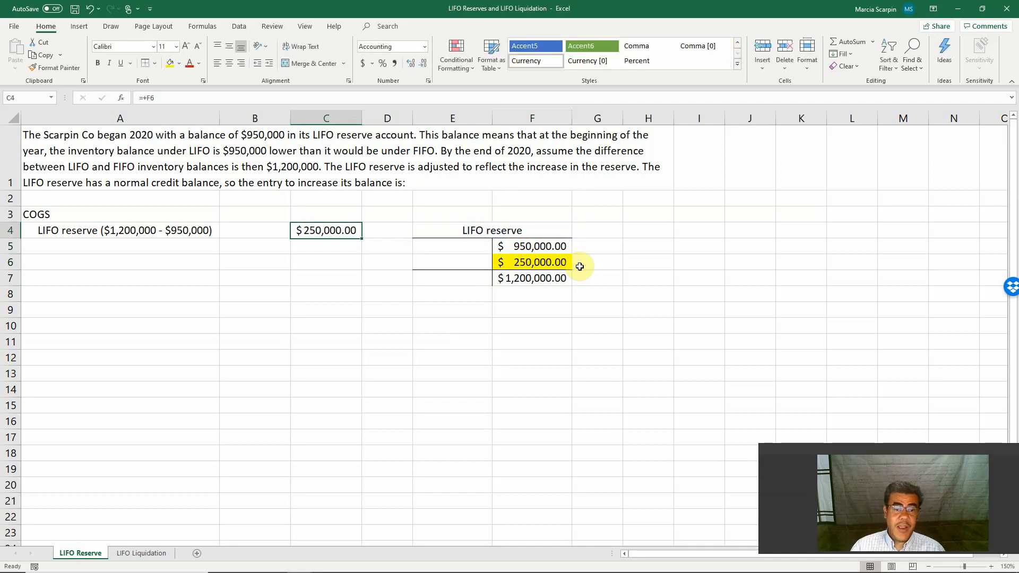
{"action": "left_click", "coordinate": [254, 213]}
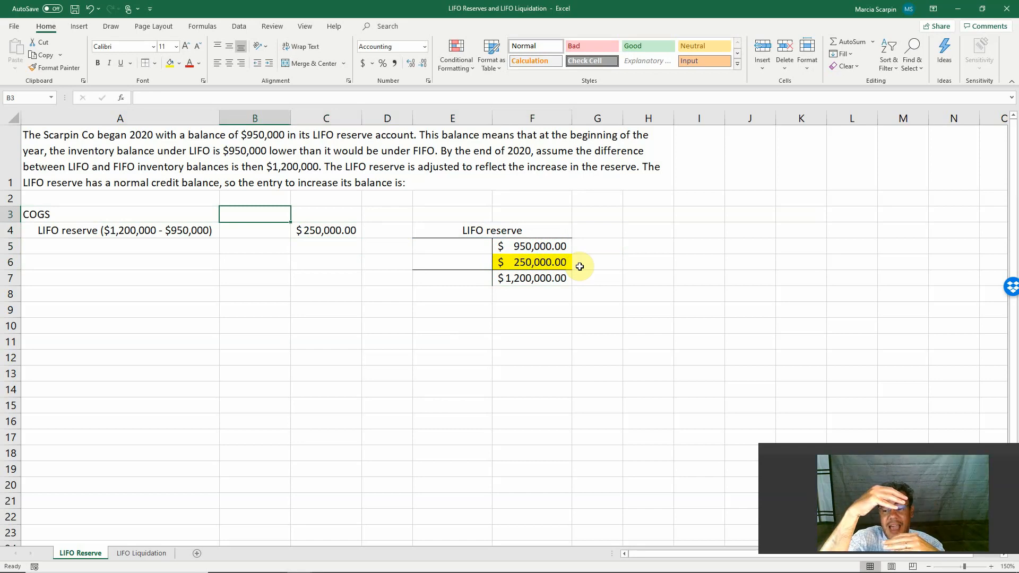
{"action": "left_click", "coordinate": [326, 231]}
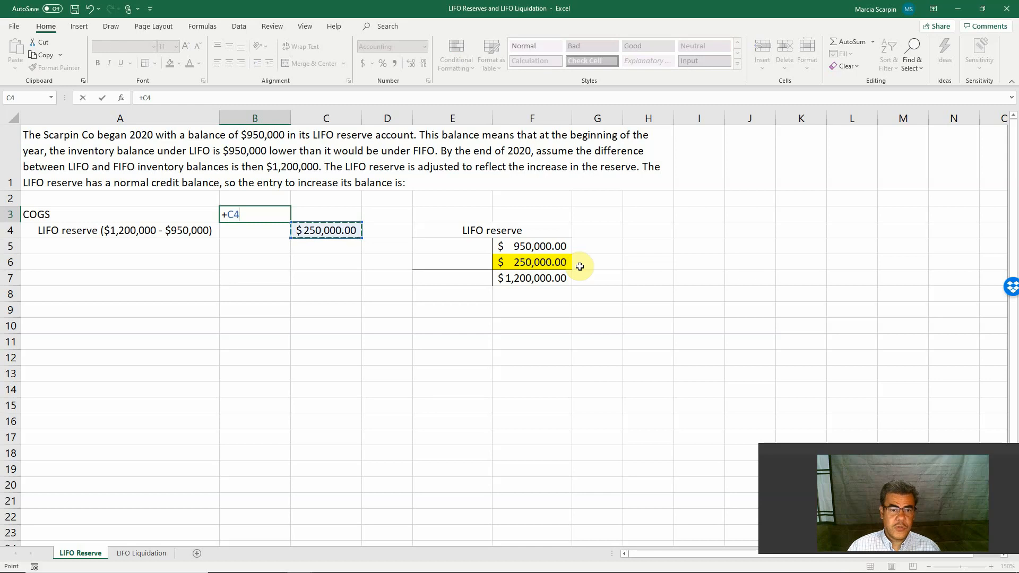
{"action": "key", "text": "Return"}
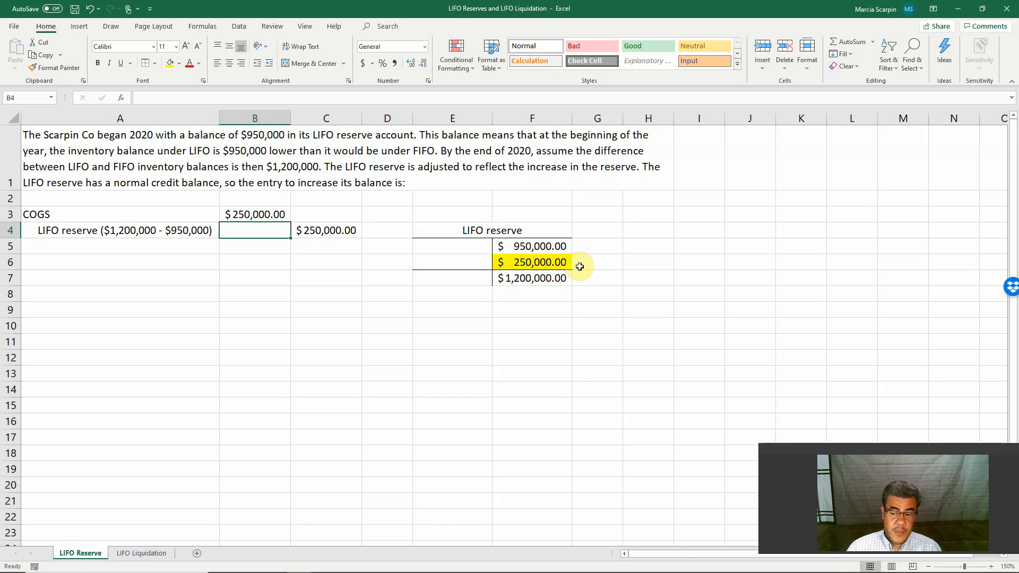
{"action": "key", "text": "alt+tab"}
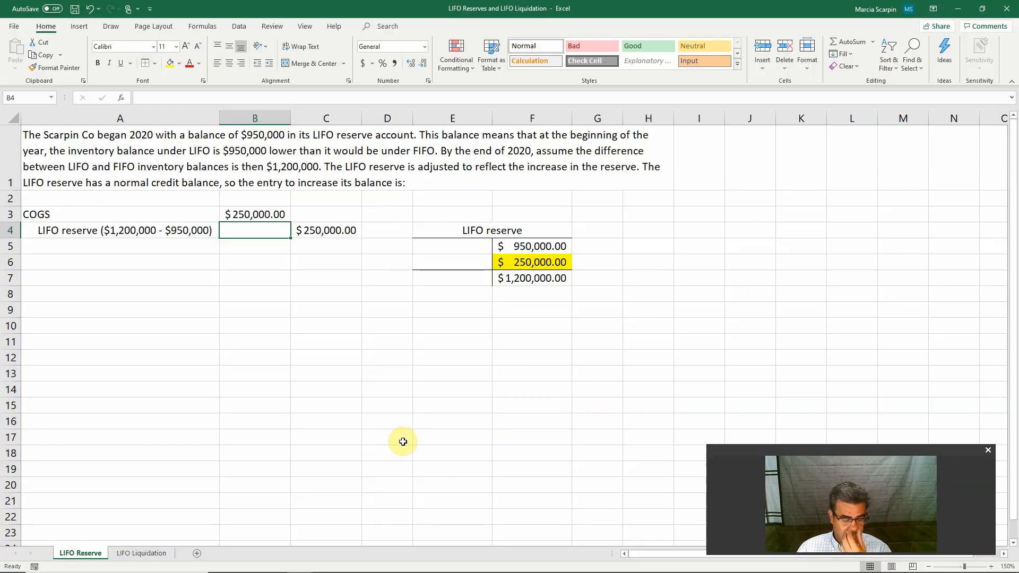
Step: On LIFO Liquidation, clear B4:D5 and re-enter 50,000 beginning units with total =B4*C4
{"action": "key", "text": "alt+tab"}
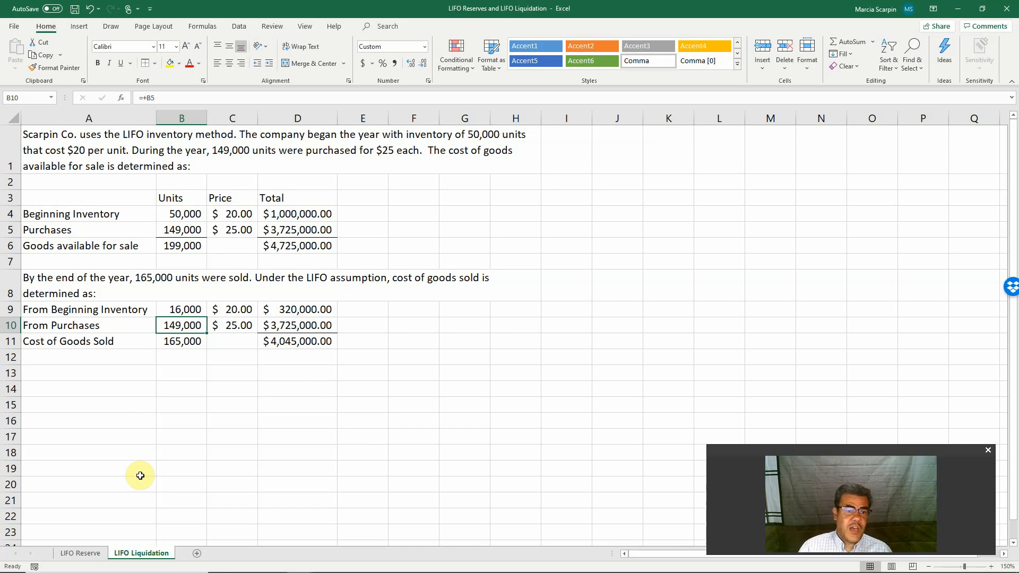
{"action": "left_click_drag", "start_coordinate": [182, 214], "coordinate": [297, 230]}
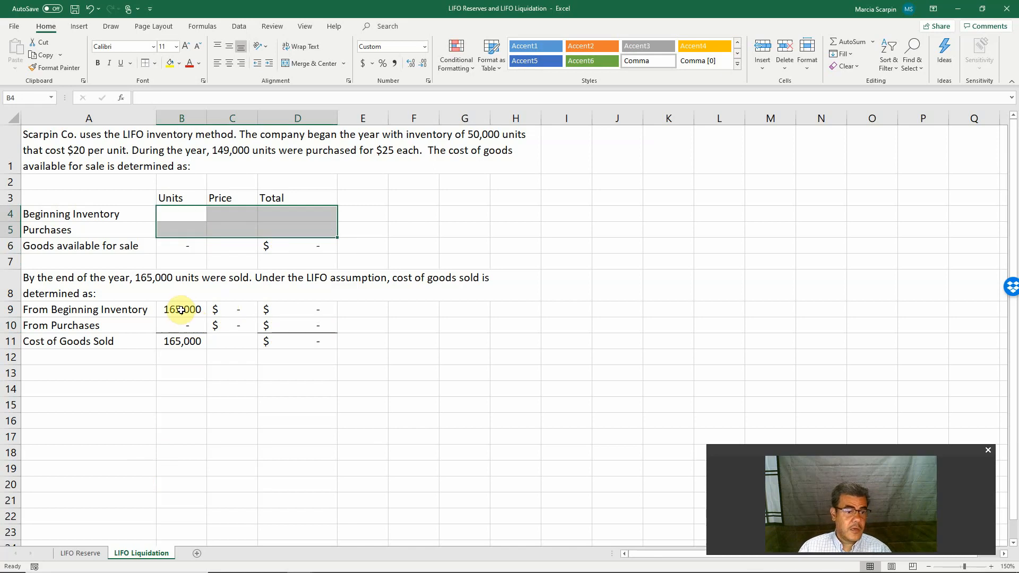
{"action": "left_click", "coordinate": [182, 213]}
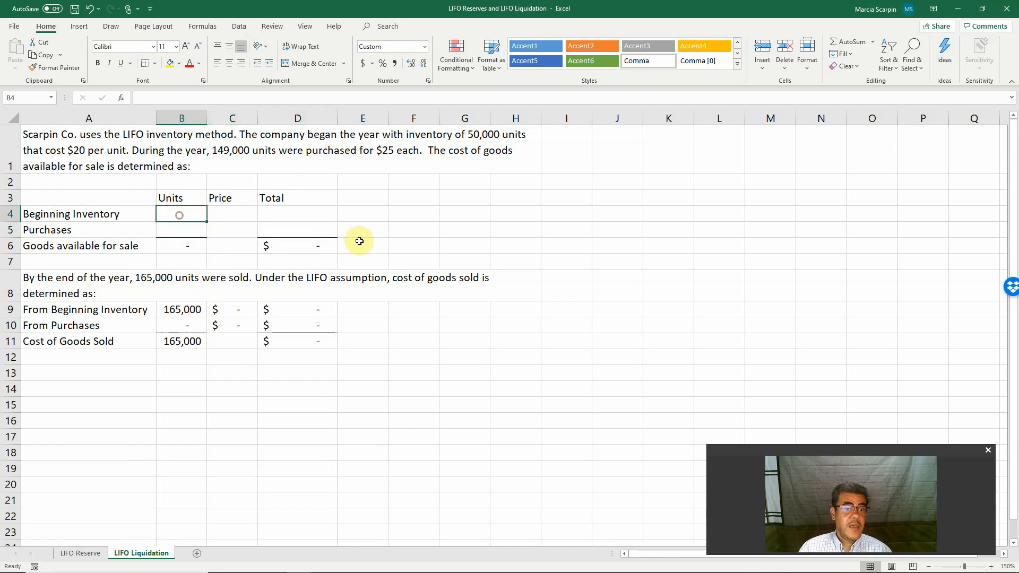
{"action": "left_click", "coordinate": [182, 325]}
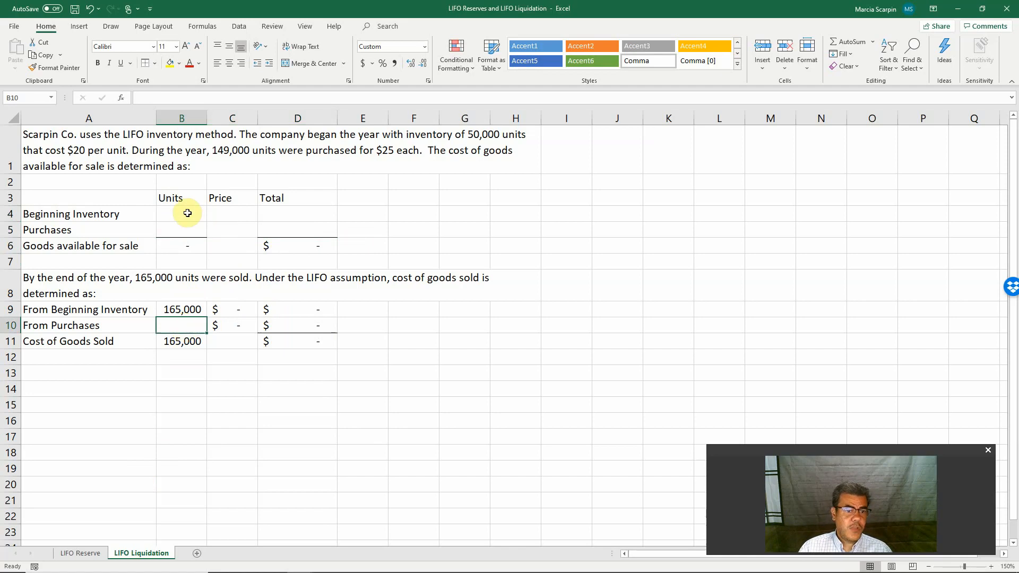
{"action": "left_click", "coordinate": [182, 213]}
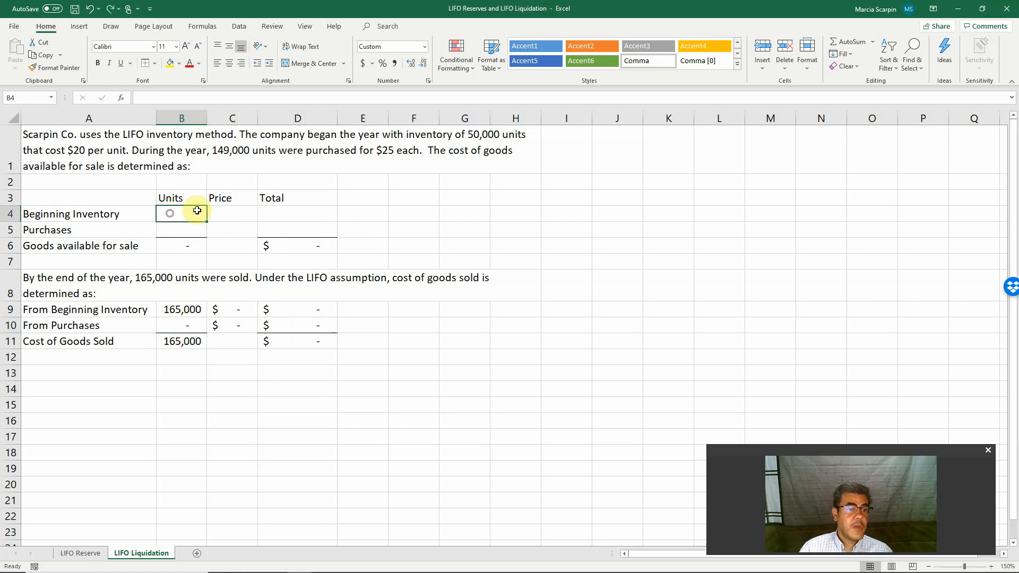
{"action": "type", "text": "500000"}
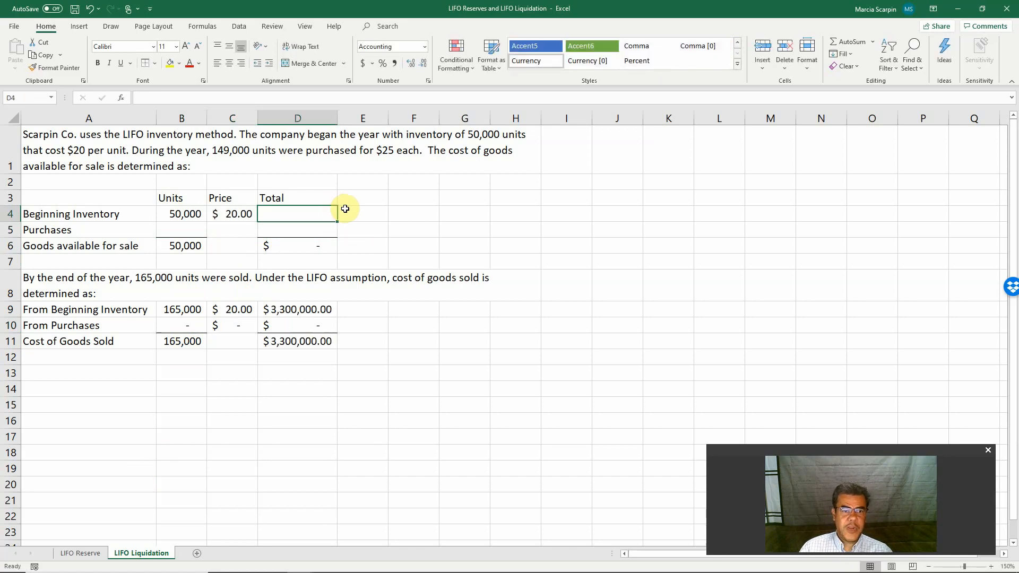
{"action": "type", "text": "+B4*C4"}
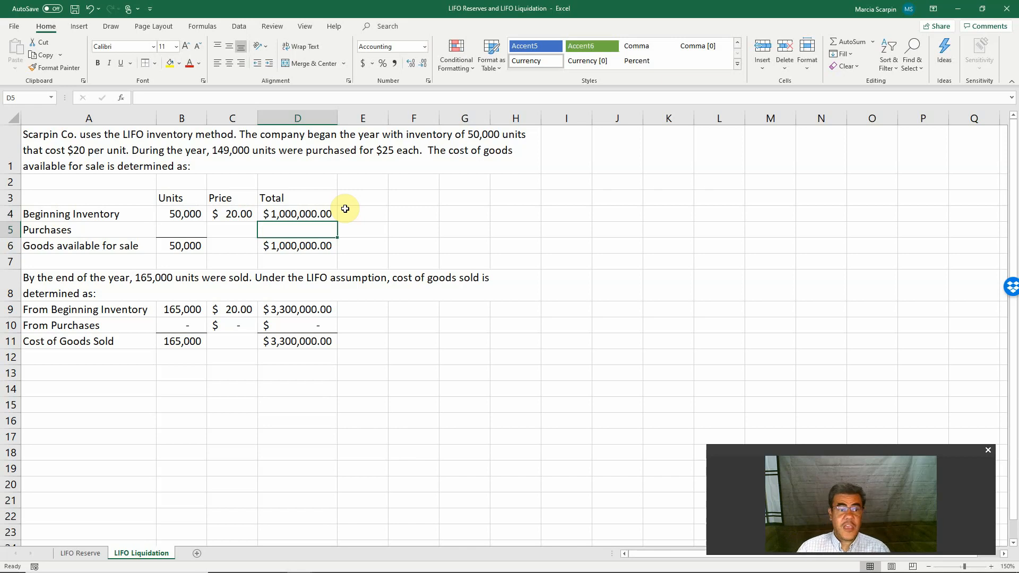
Step: Enter 149,000 purchased units at $25 with total =B5*C5, giving $4,725,000 goods available
{"action": "left_click", "coordinate": [182, 230]}
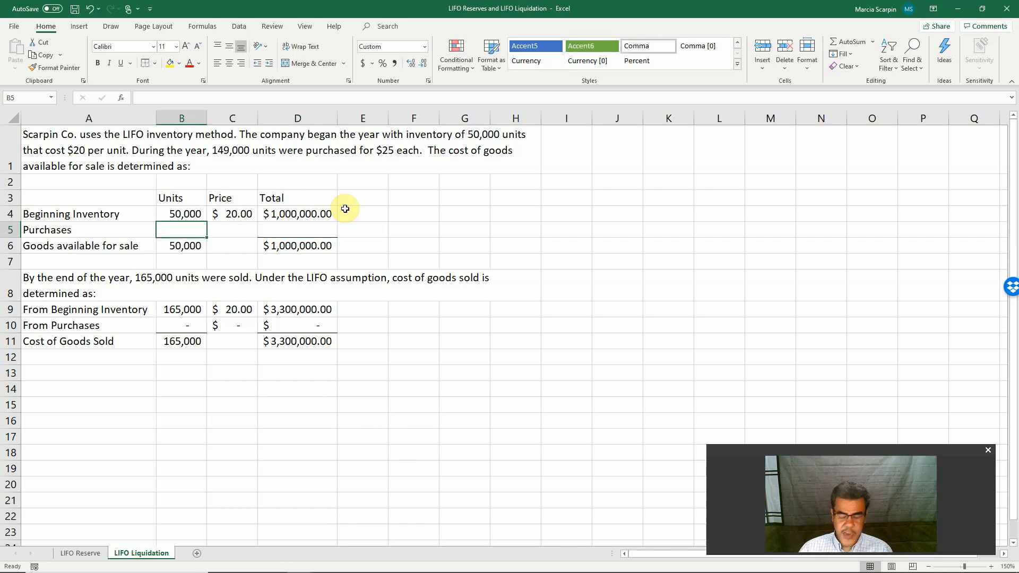
{"action": "type", "text": "1490000"}
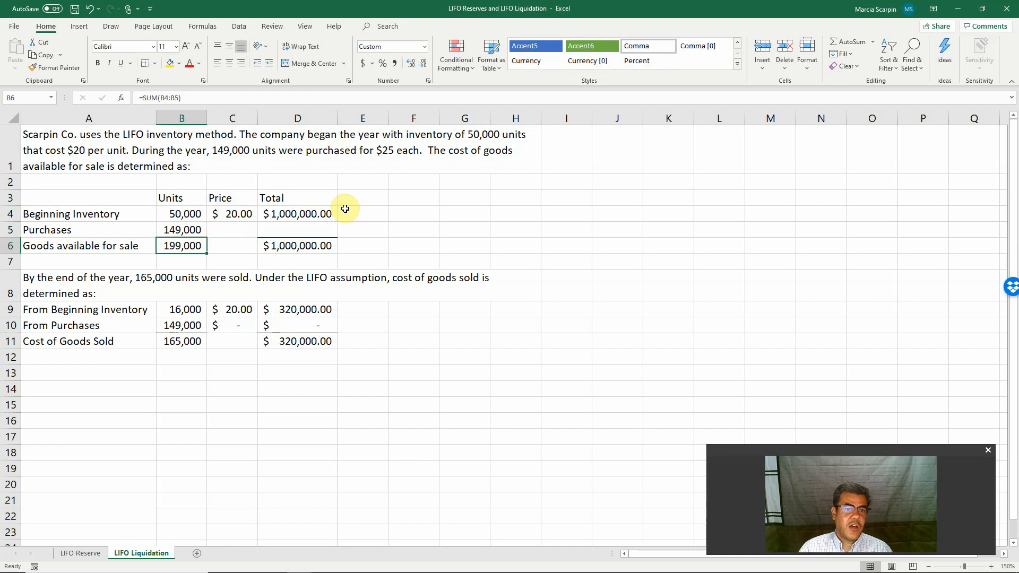
{"action": "left_click", "coordinate": [231, 229]}
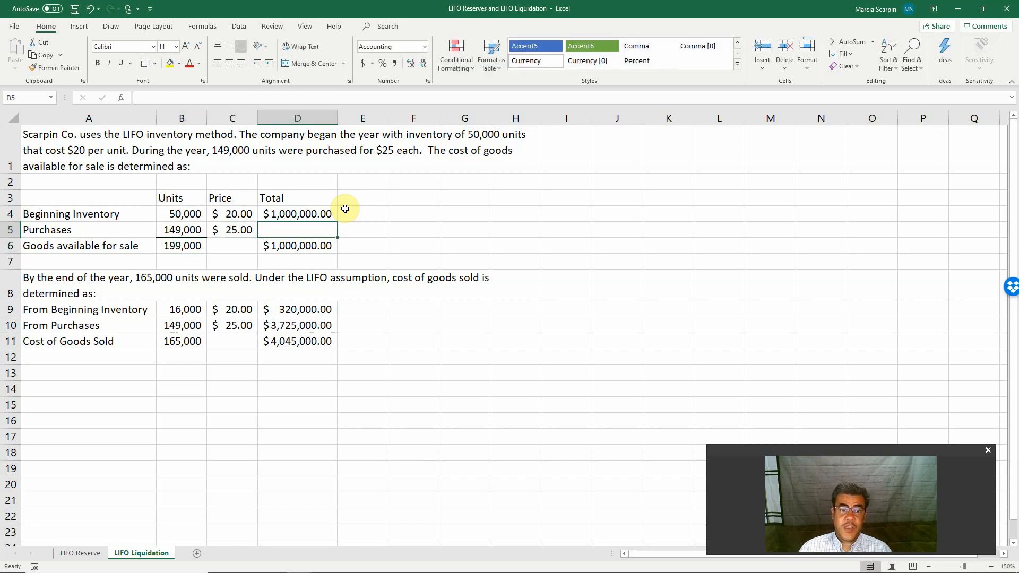
{"action": "type", "text": "+B5*"}
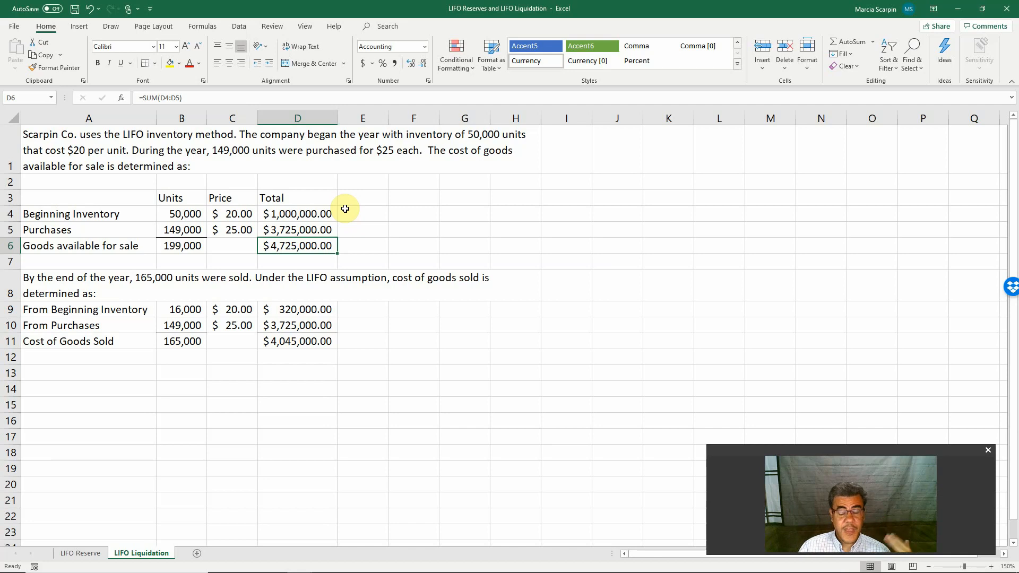
{"action": "mouse_move", "coordinate": [309, 219]}
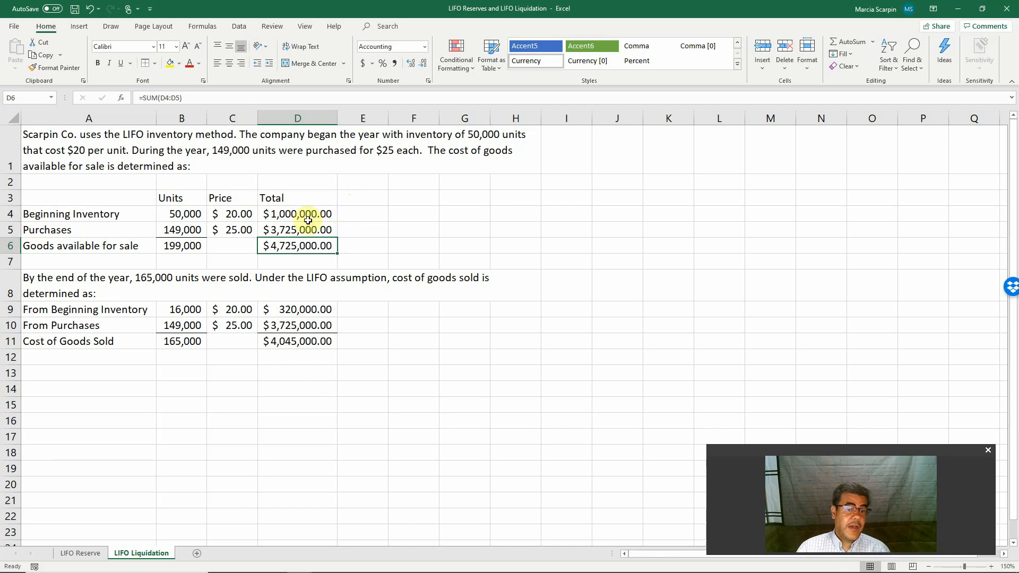
{"action": "mouse_move", "coordinate": [198, 245]}
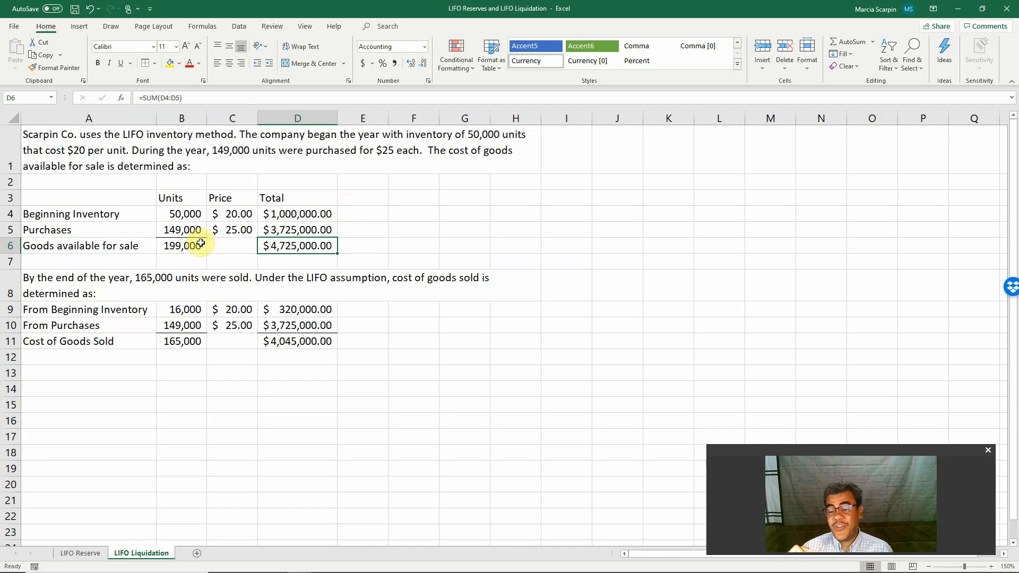
{"action": "mouse_move", "coordinate": [239, 276]}
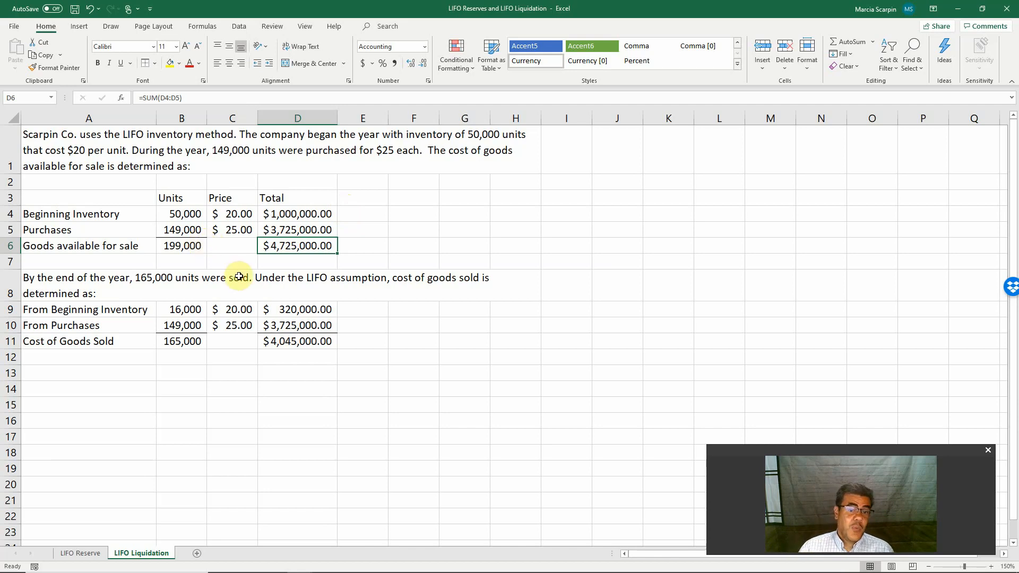
{"action": "mouse_move", "coordinate": [285, 279]}
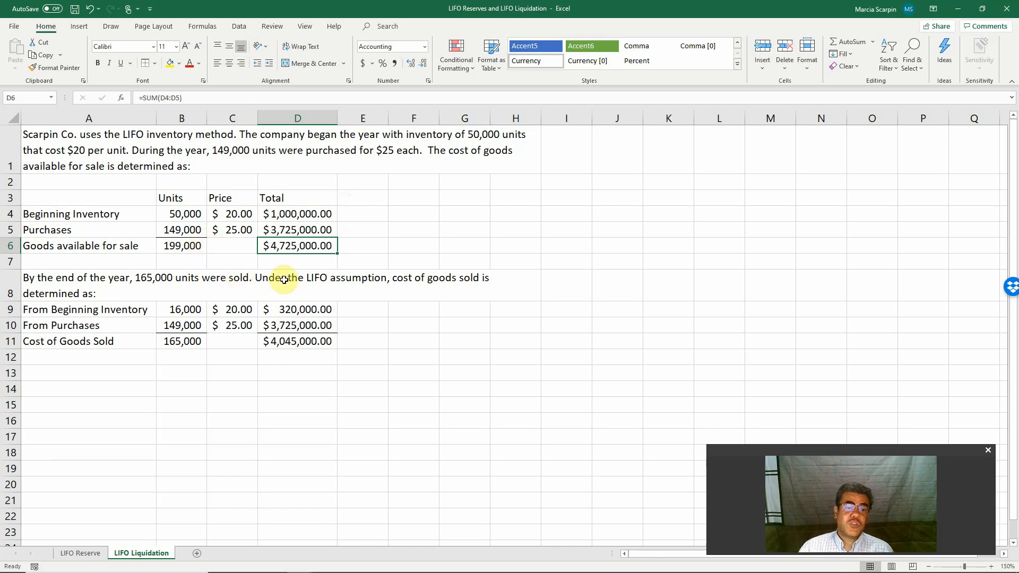
{"action": "mouse_move", "coordinate": [168, 271]}
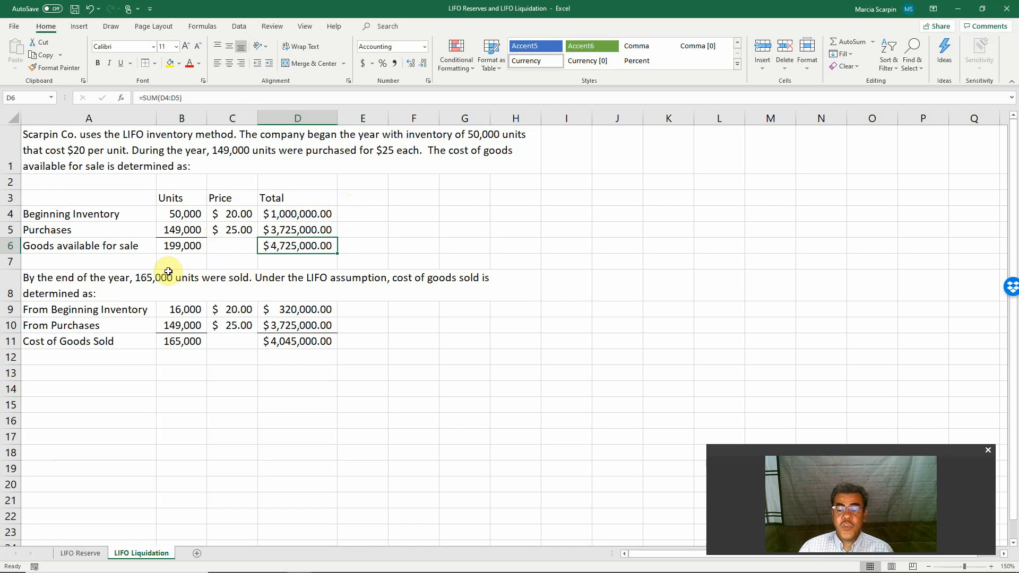
{"action": "mouse_move", "coordinate": [169, 282]}
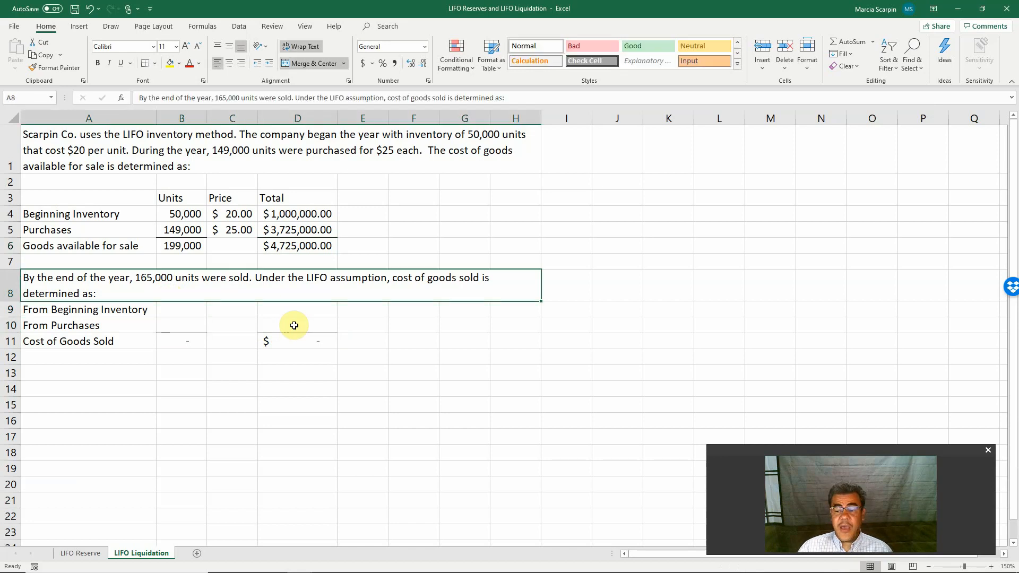
Step: Pull the 149,000 purchased units and $25 price into row 10 as =+B5 and =+C5
{"action": "left_click", "coordinate": [182, 309]}
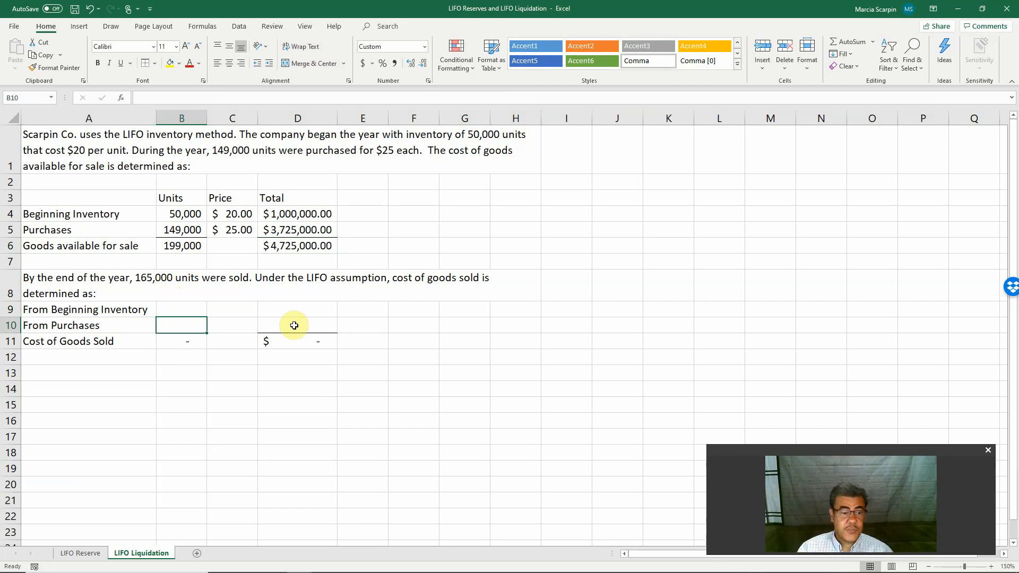
{"action": "type", "text": "+"}
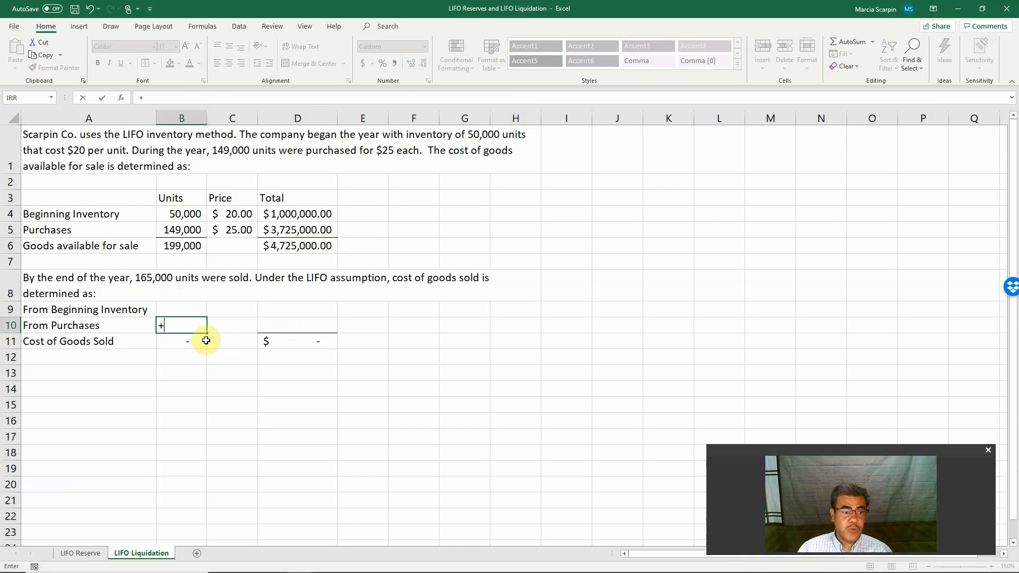
{"action": "left_click", "coordinate": [181, 229]}
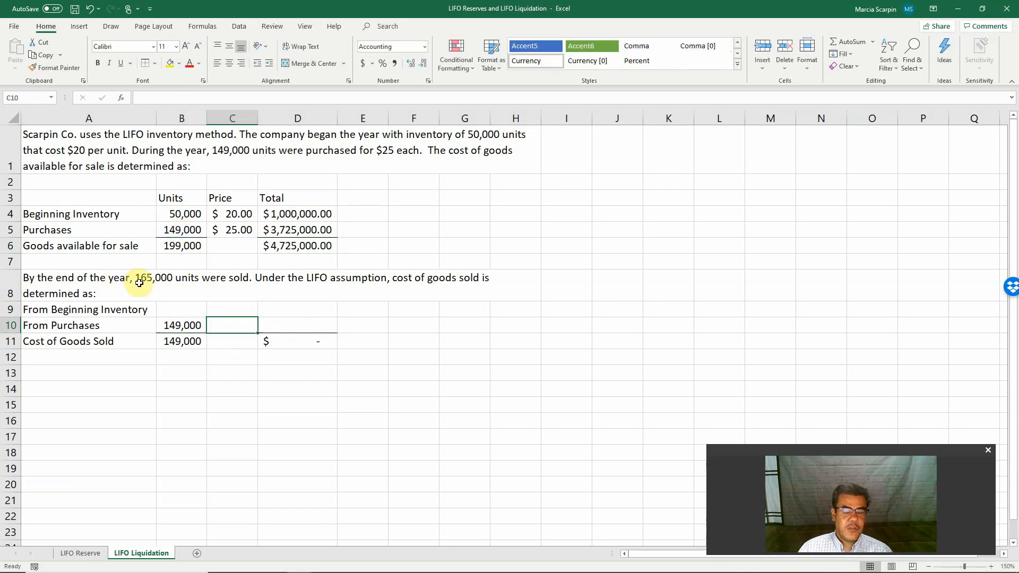
{"action": "left_click", "coordinate": [232, 229]}
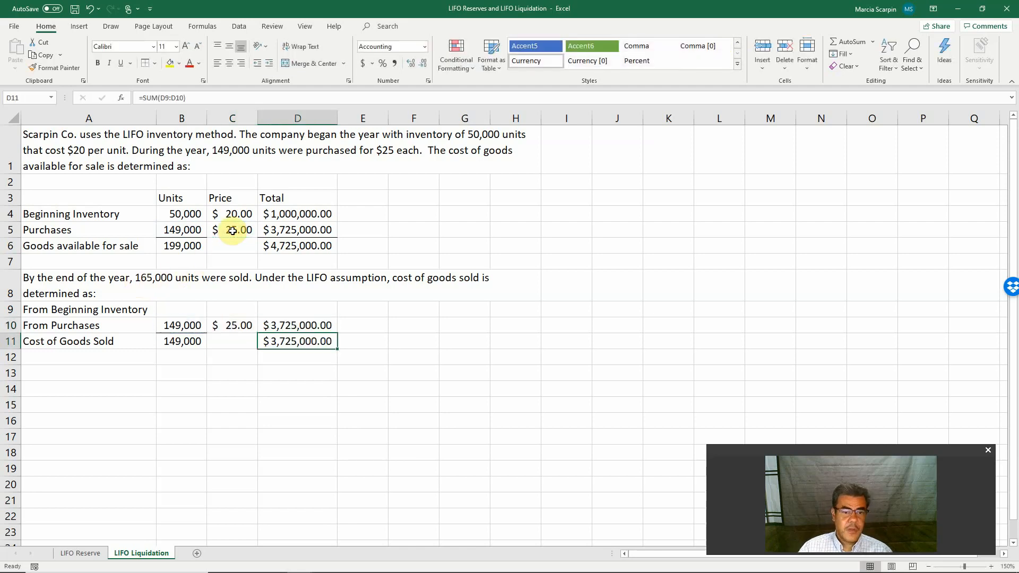
Step: Compute 16,000 beginning-inventory units sold as 165000-B10, giving $4,045,000.00 cost of goods sold
{"action": "left_click", "coordinate": [297, 324]}
{"action": "type", "text": "+"}
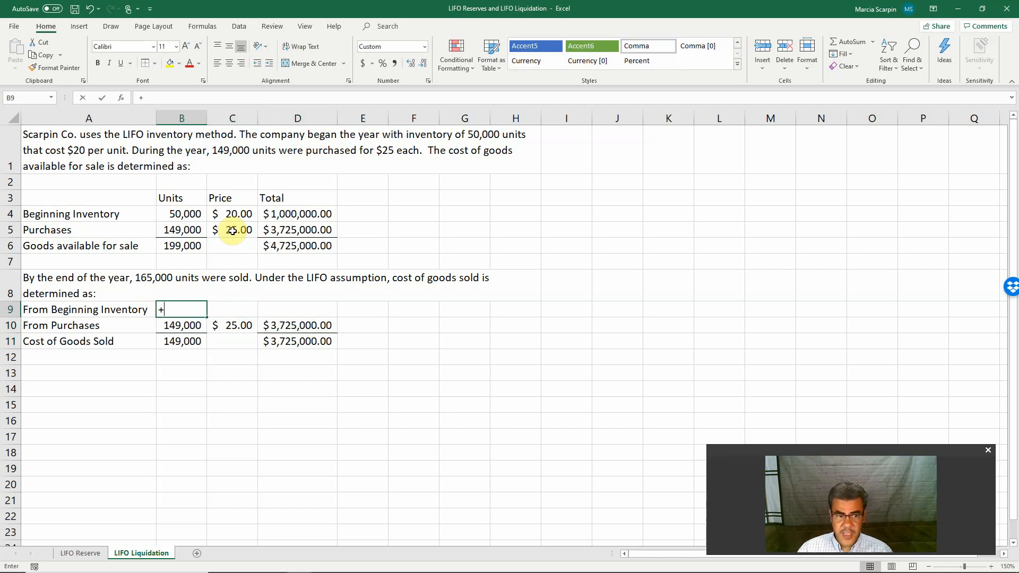
{"action": "type", "text": "165000"}
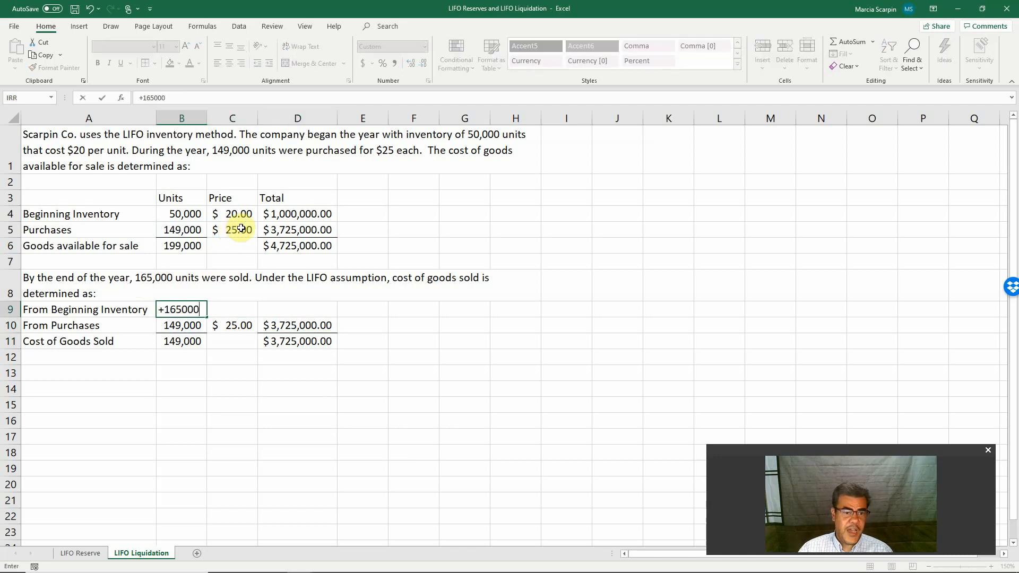
{"action": "type", "text": "-"}
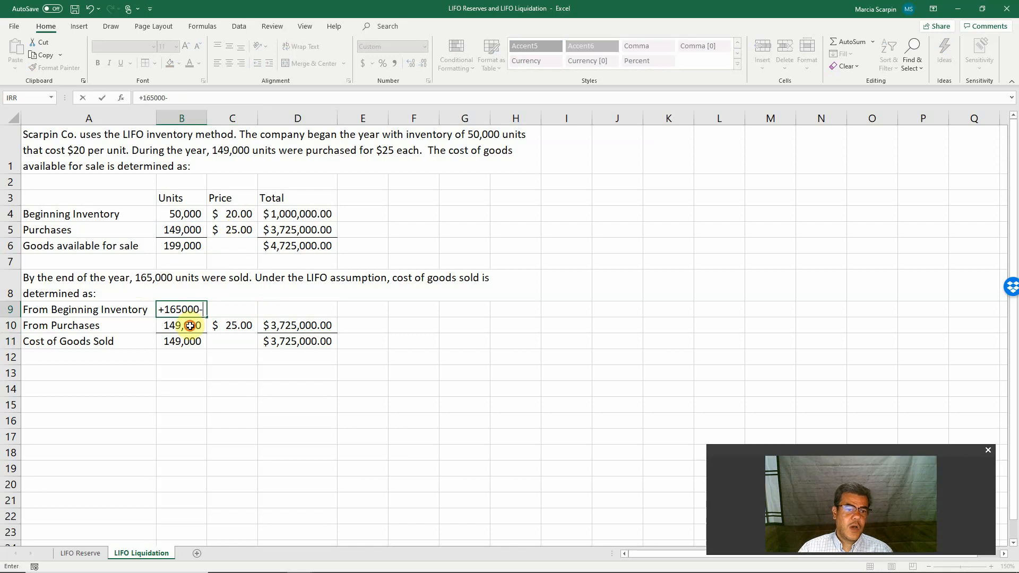
{"action": "key", "text": "Return"}
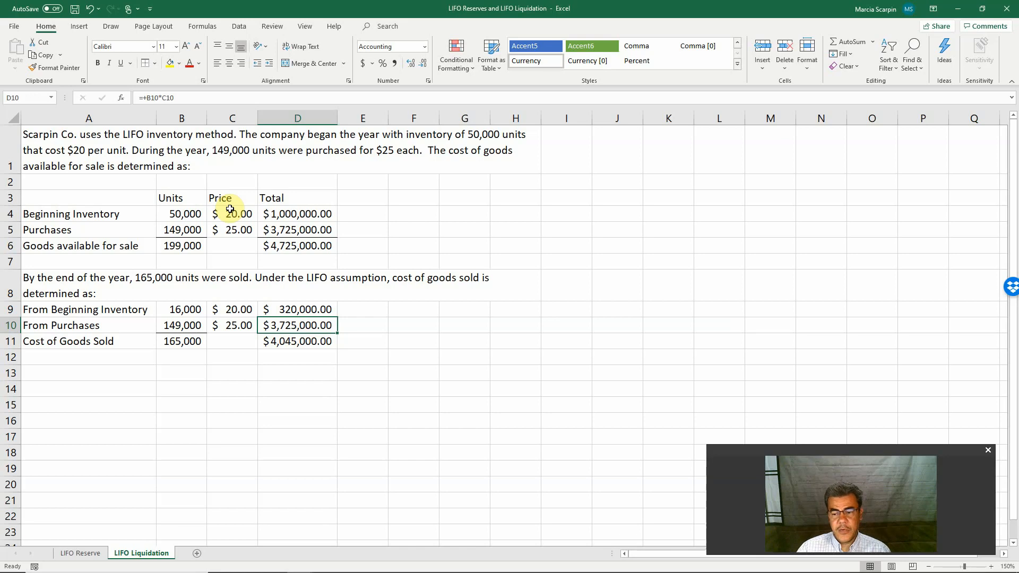
{"action": "left_click", "coordinate": [82, 372]}
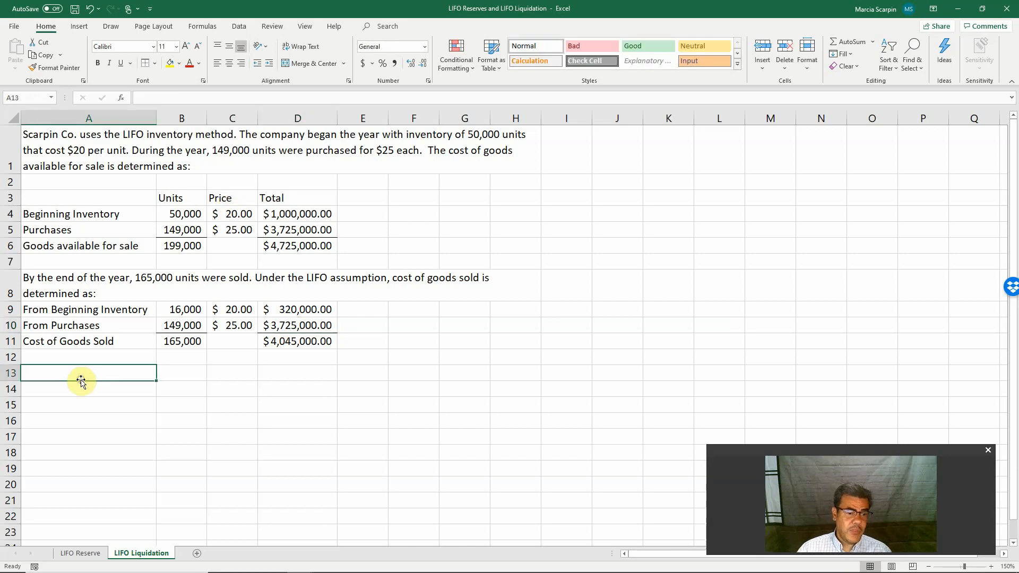
Step: Label A13 'Ending Inventory' and compute 34,000 remaining units as =B4-B9
{"action": "type", "text": "Ending Inventory"}
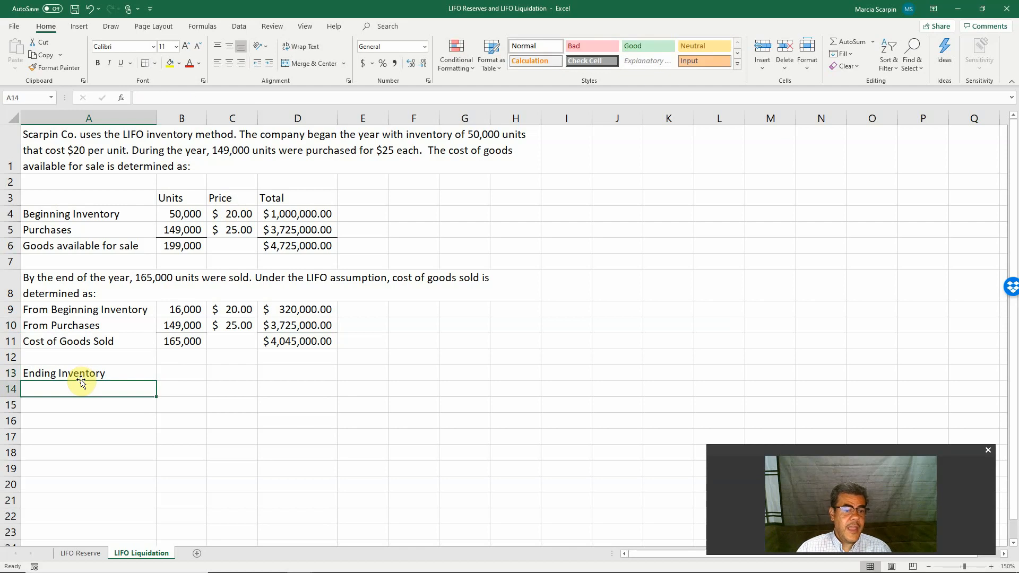
{"action": "left_click", "coordinate": [181, 373]}
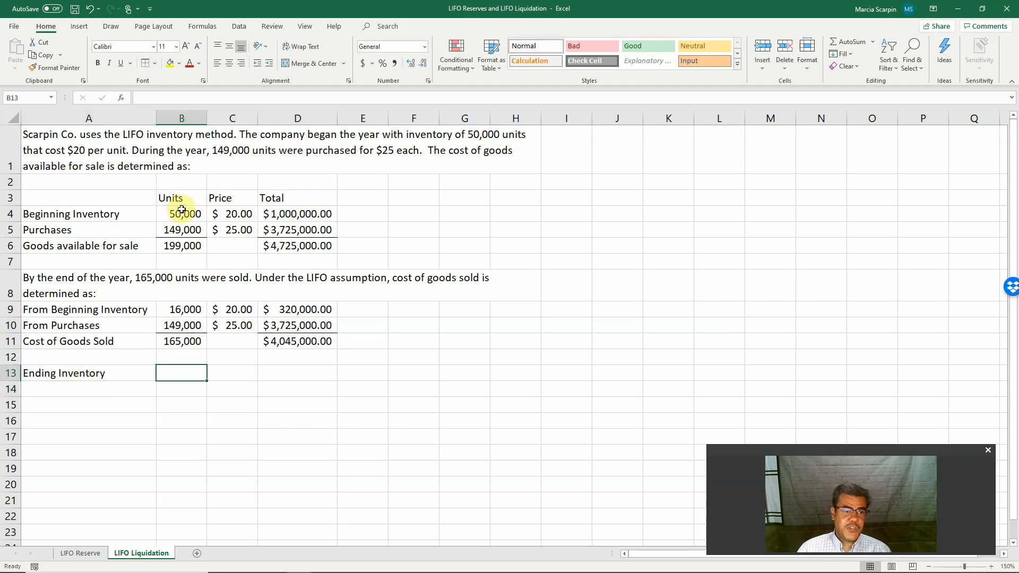
{"action": "type", "text": "+"}
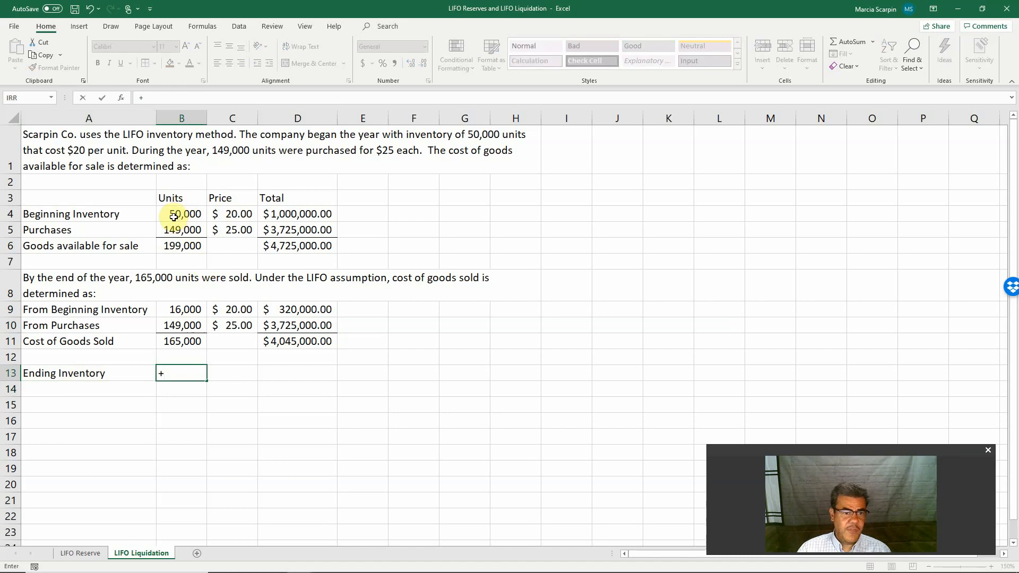
{"action": "left_click", "coordinate": [181, 214]}
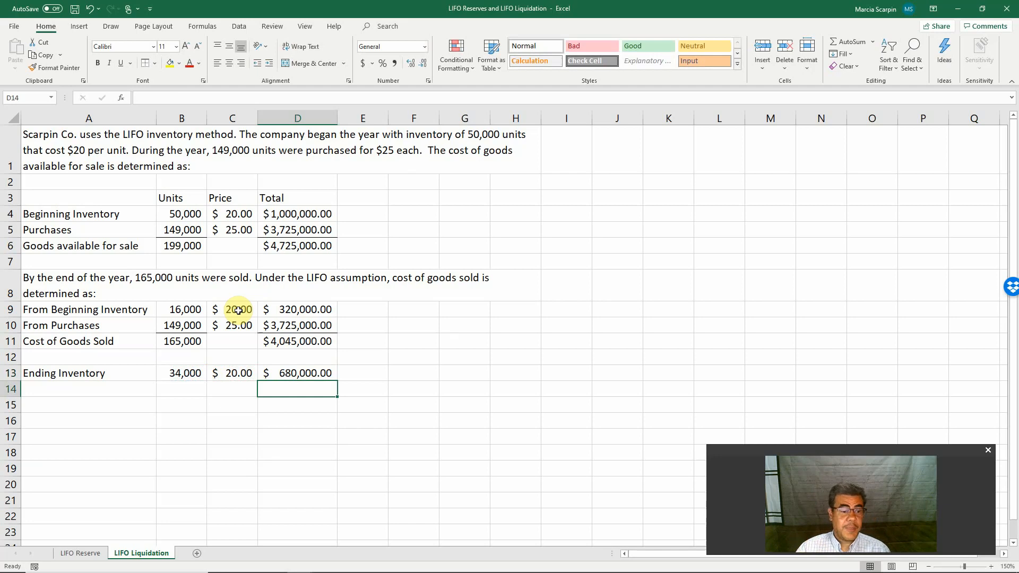
{"action": "mouse_move", "coordinate": [288, 373]}
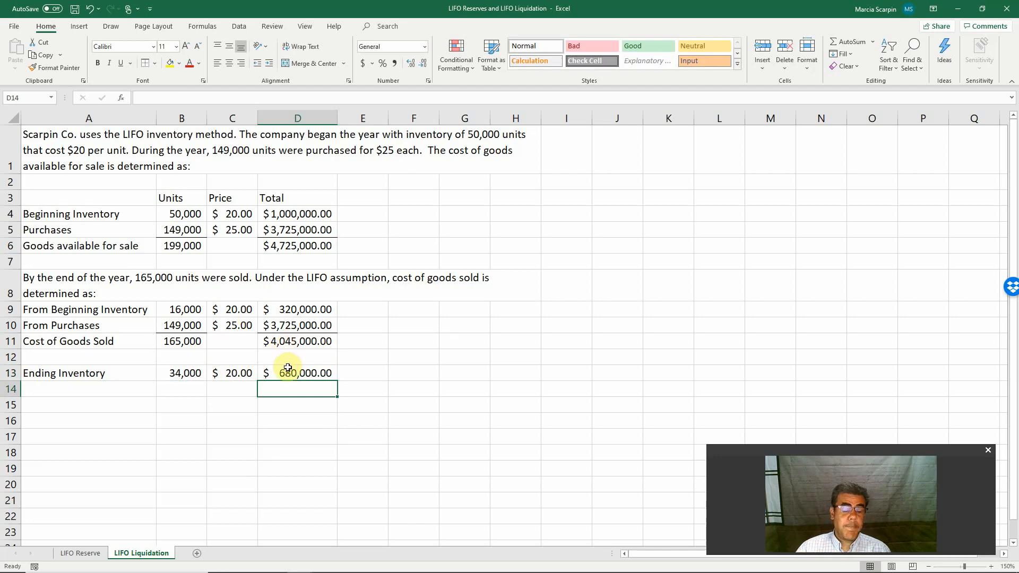
{"action": "mouse_move", "coordinate": [306, 245]}
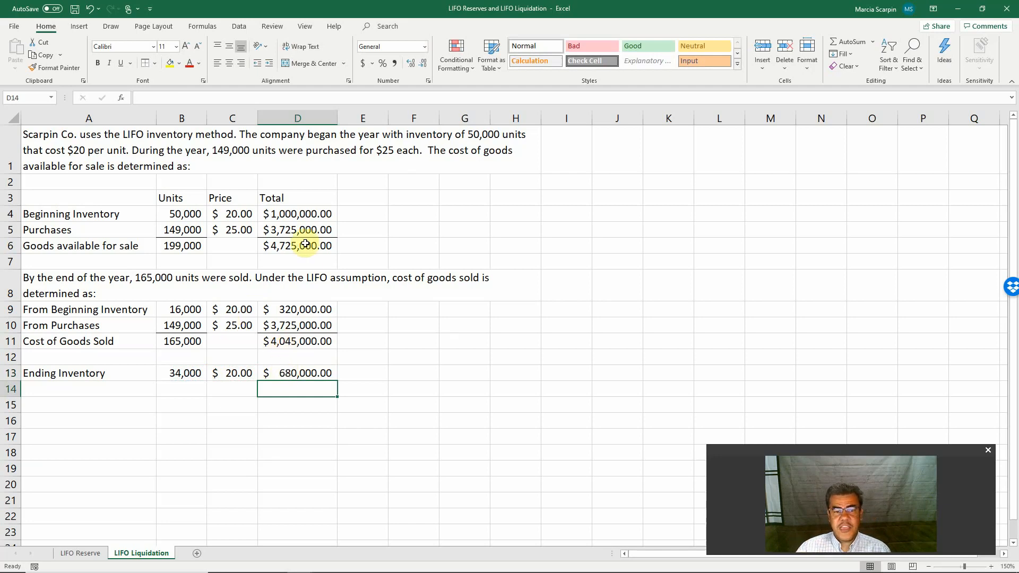
{"action": "left_click", "coordinate": [297, 404]}
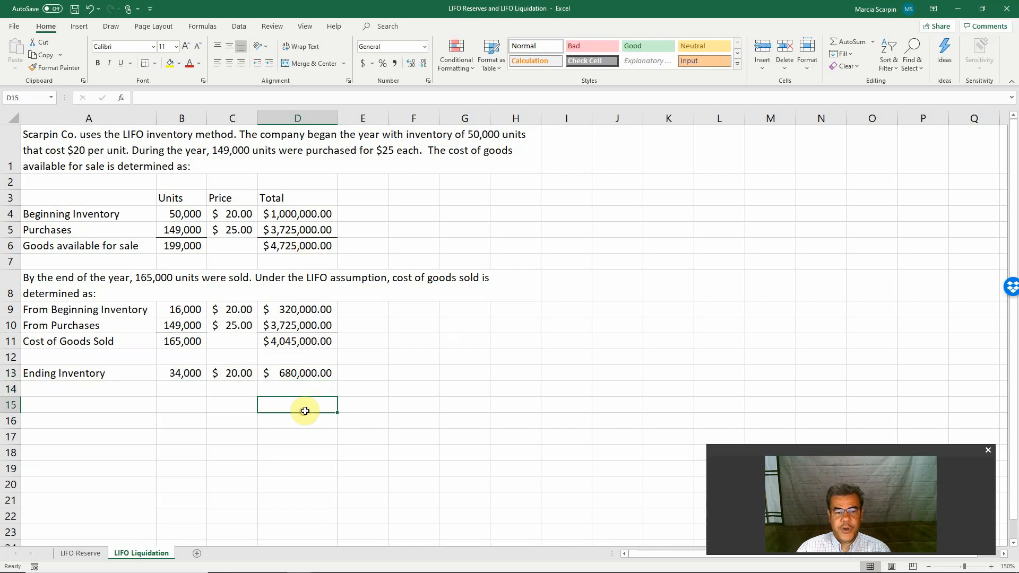
{"action": "type", "text": "+D11"}
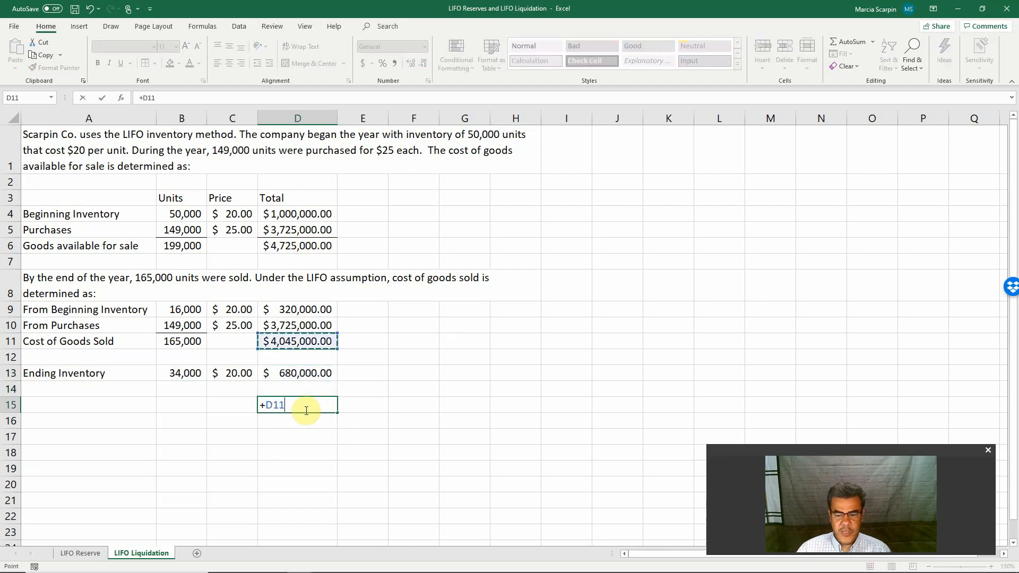
{"action": "key", "text": "Return"}
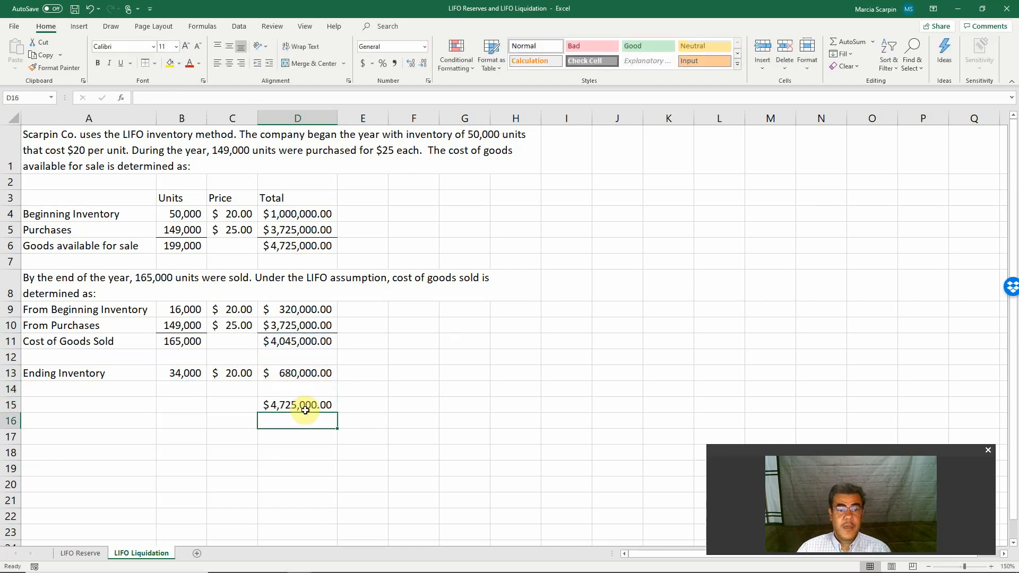
{"action": "left_click", "coordinate": [297, 246]}
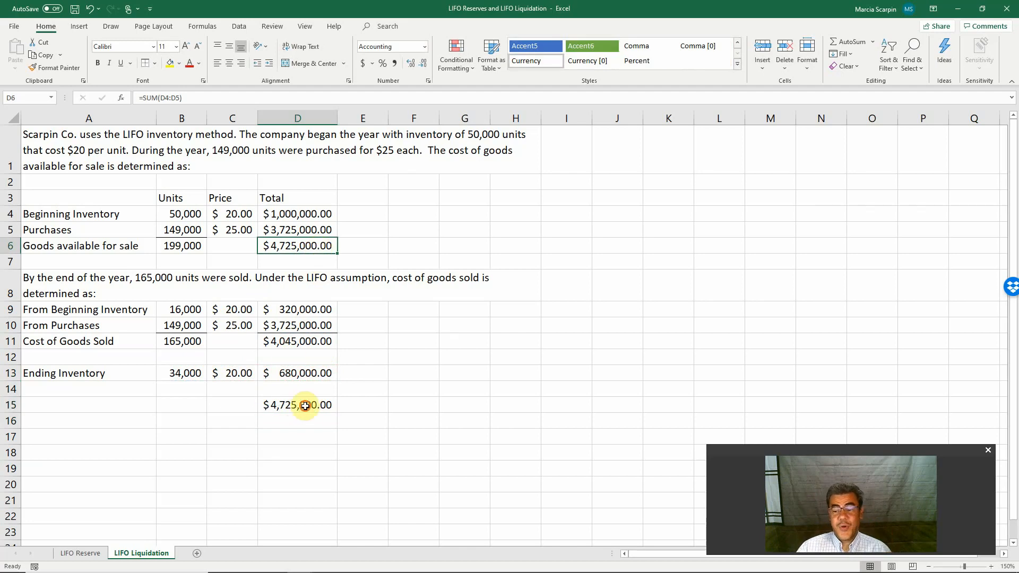
{"action": "key", "text": "Delete"}
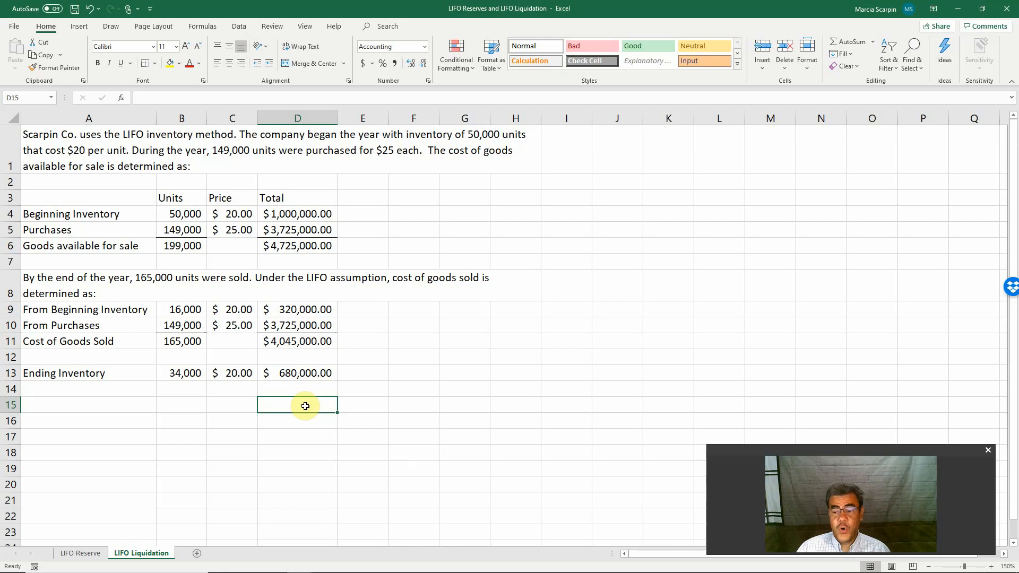
{"action": "left_click", "coordinate": [233, 229]}
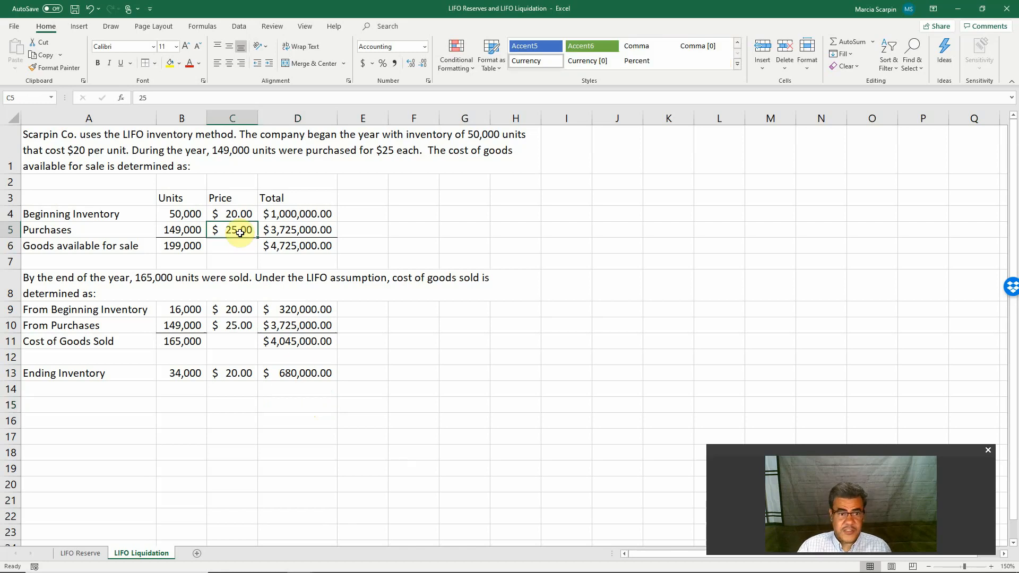
Step: Set the C5 purchase price to $18 and confirm C10 follows it, recalculating COGS to $3,002,000.00
{"action": "type", "text": "18"}
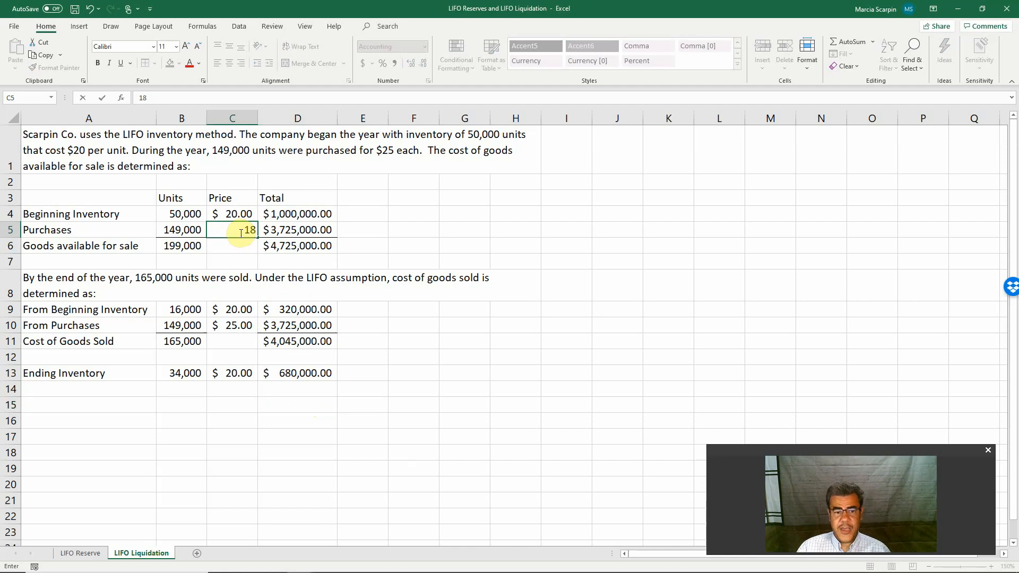
{"action": "key", "text": "Return"}
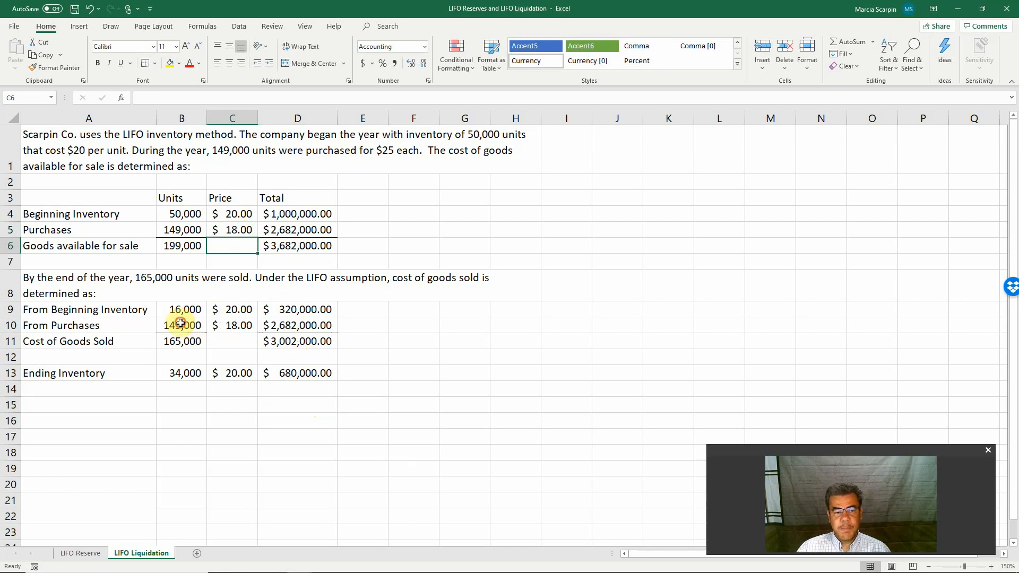
{"action": "left_click", "coordinate": [233, 325]}
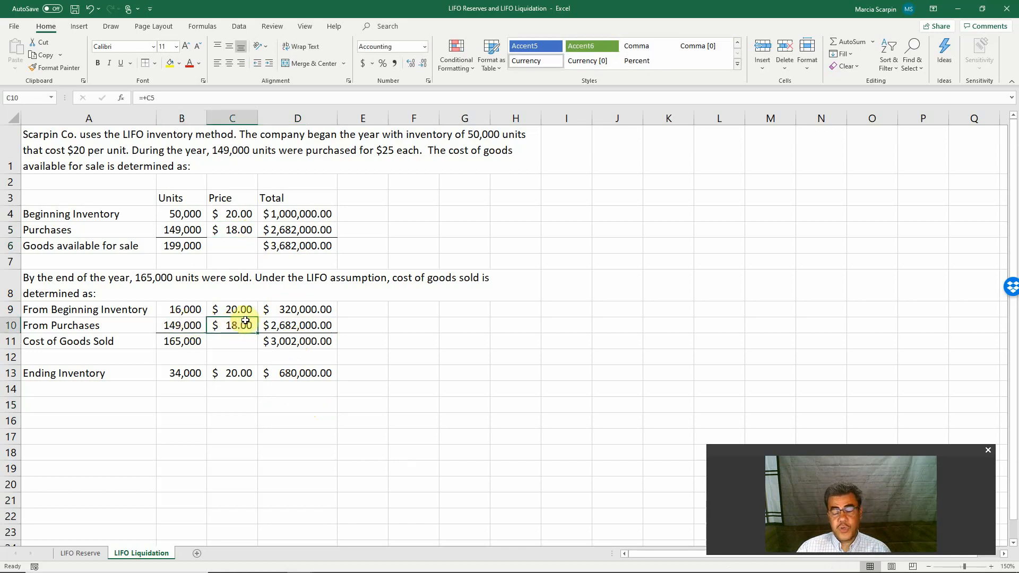